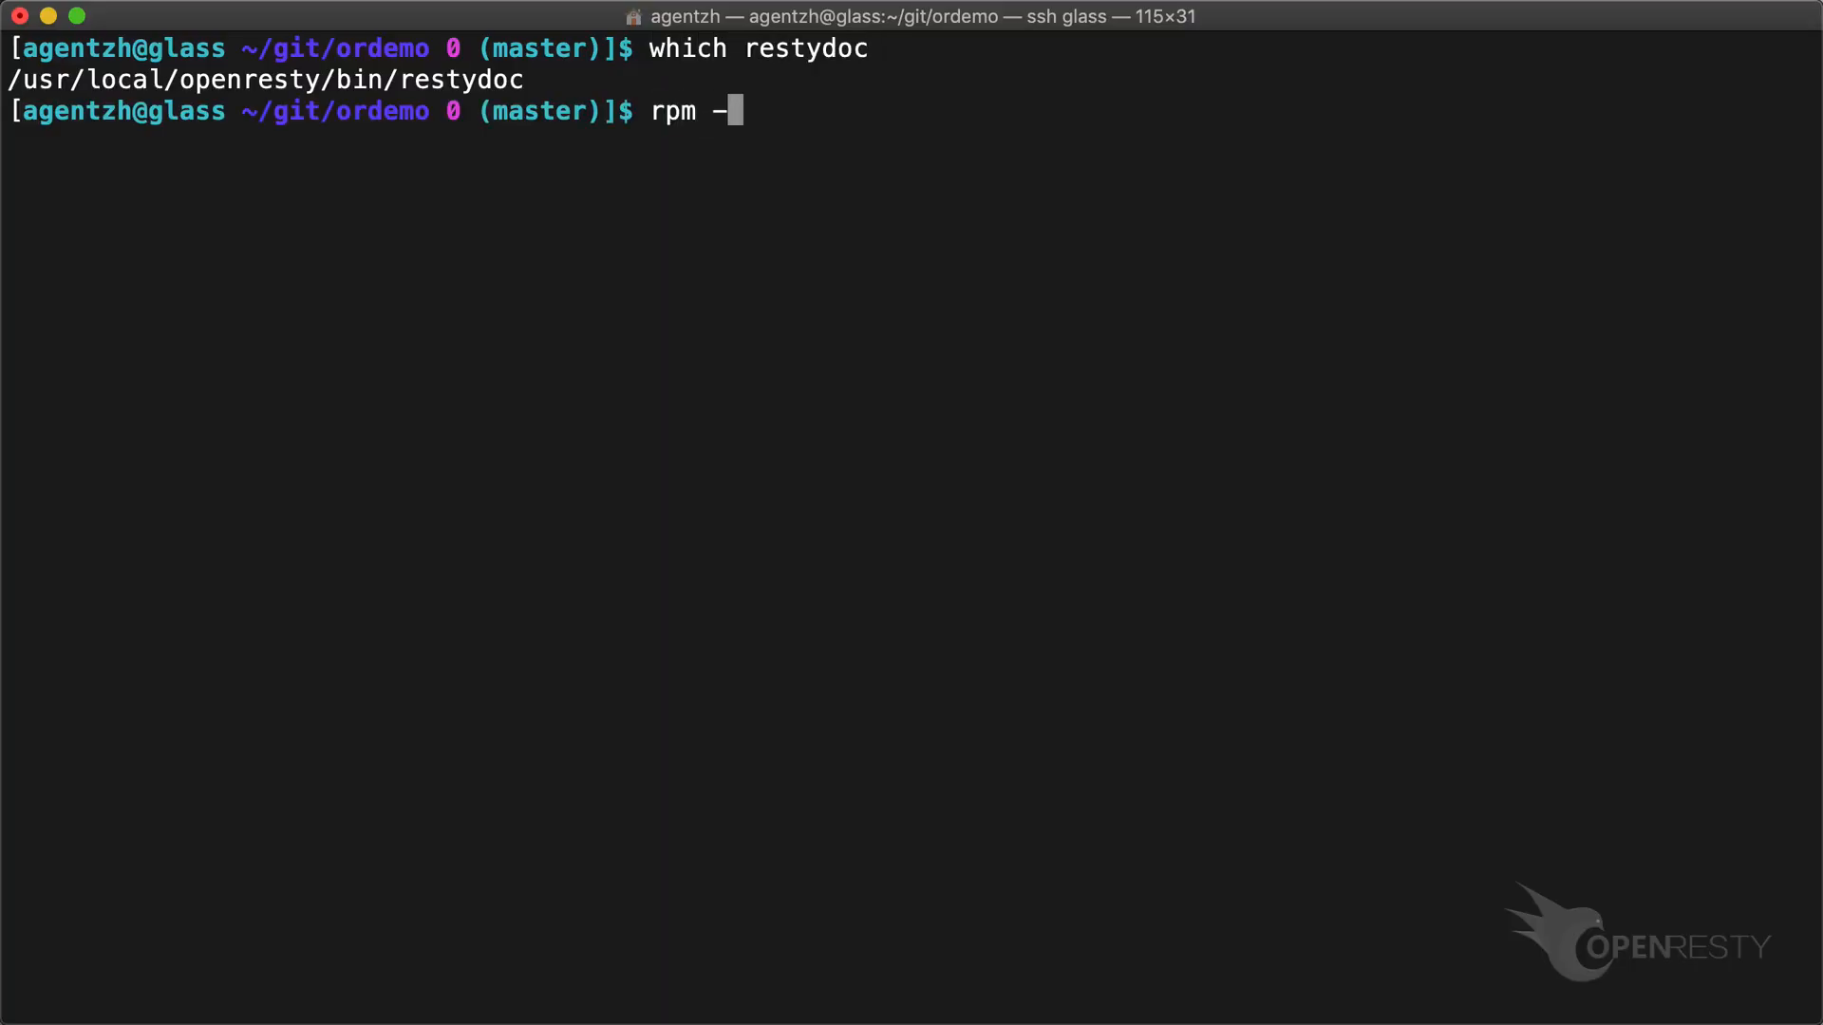
Show that restydoc comes from the openresty-doc-1.19.3.1-1.fc28.noarch package, then start an ssh command.
{"action": "type", "text": "qf `which rest"}
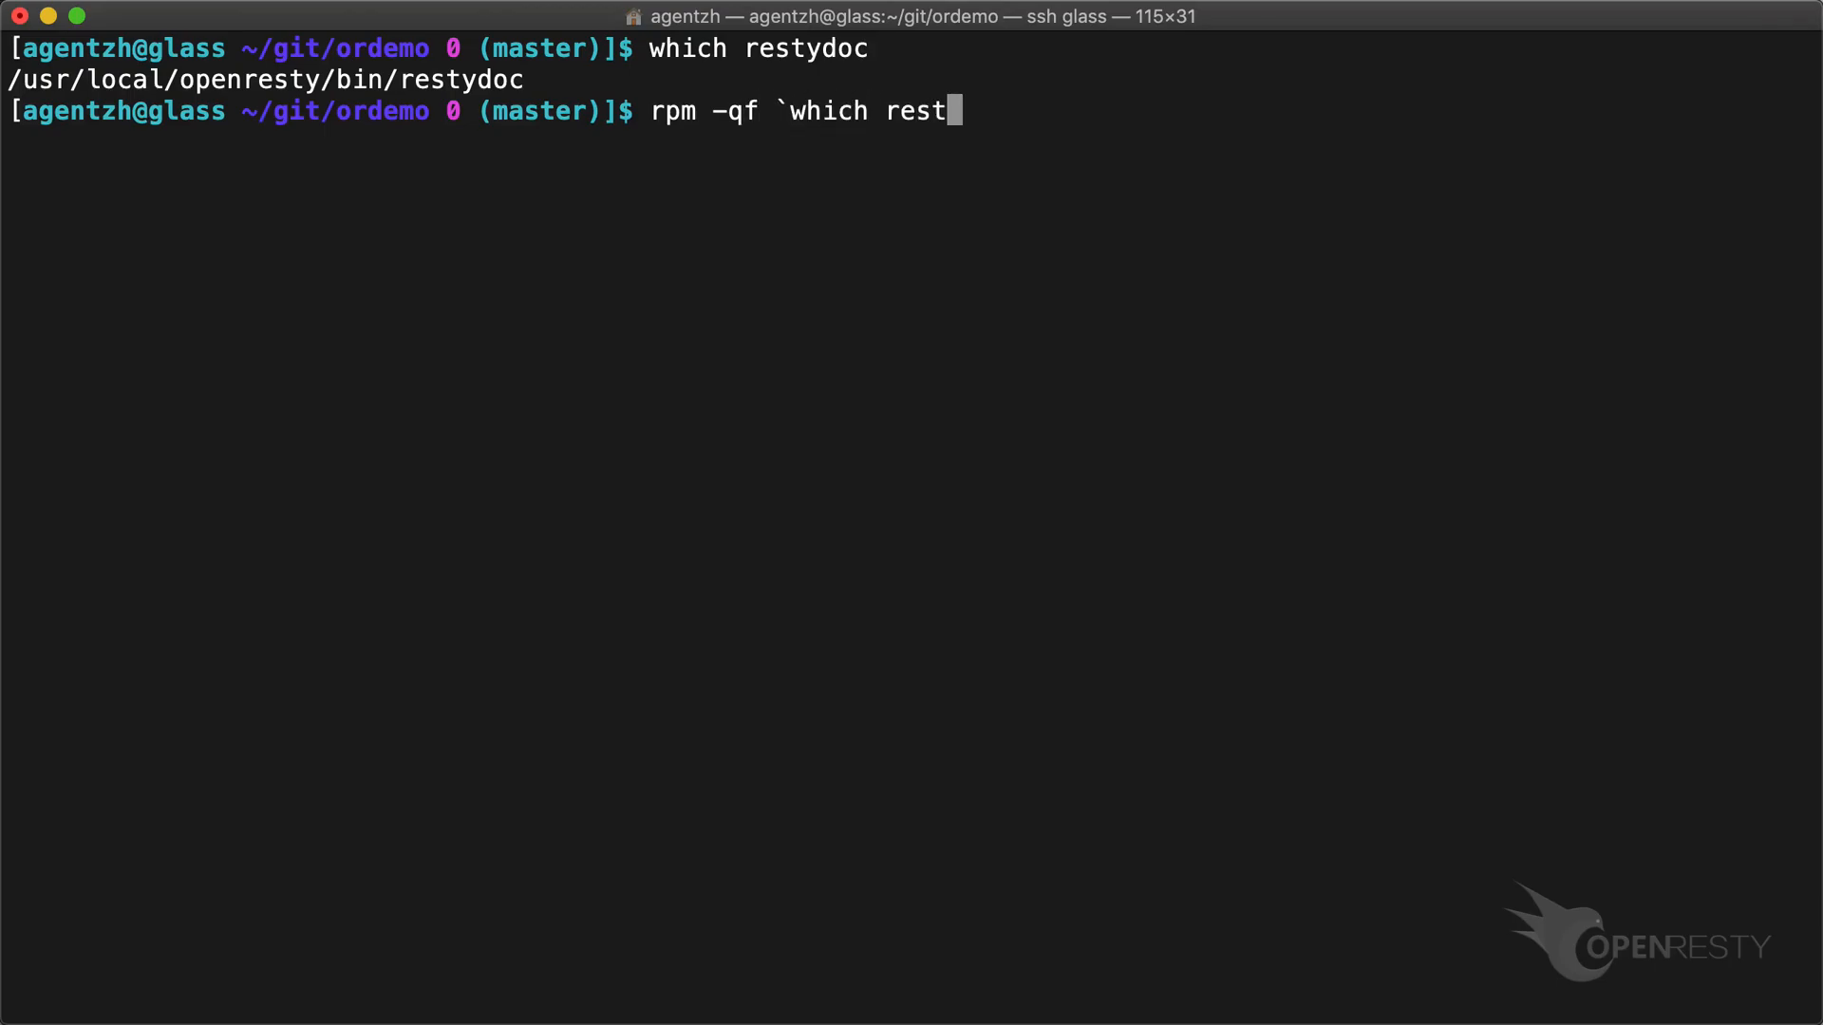
{"action": "key", "text": "Return"}
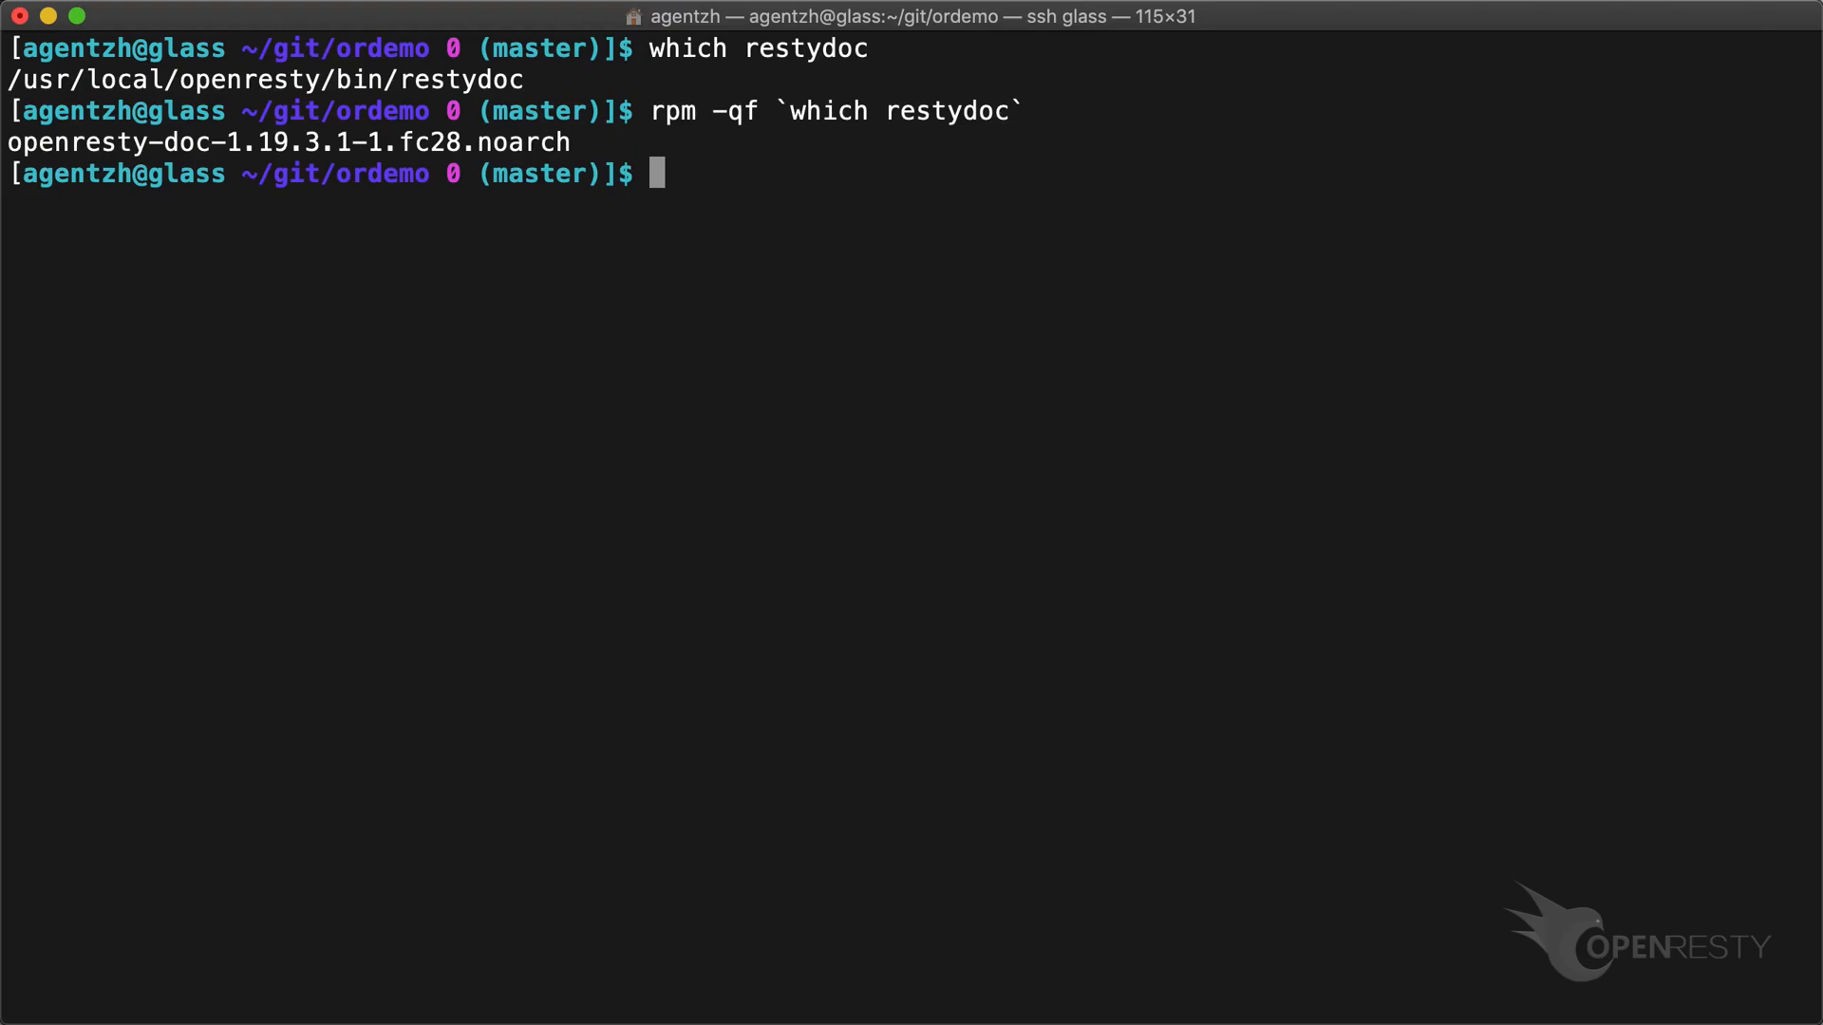
{"action": "type", "text": "ssh ubu"}
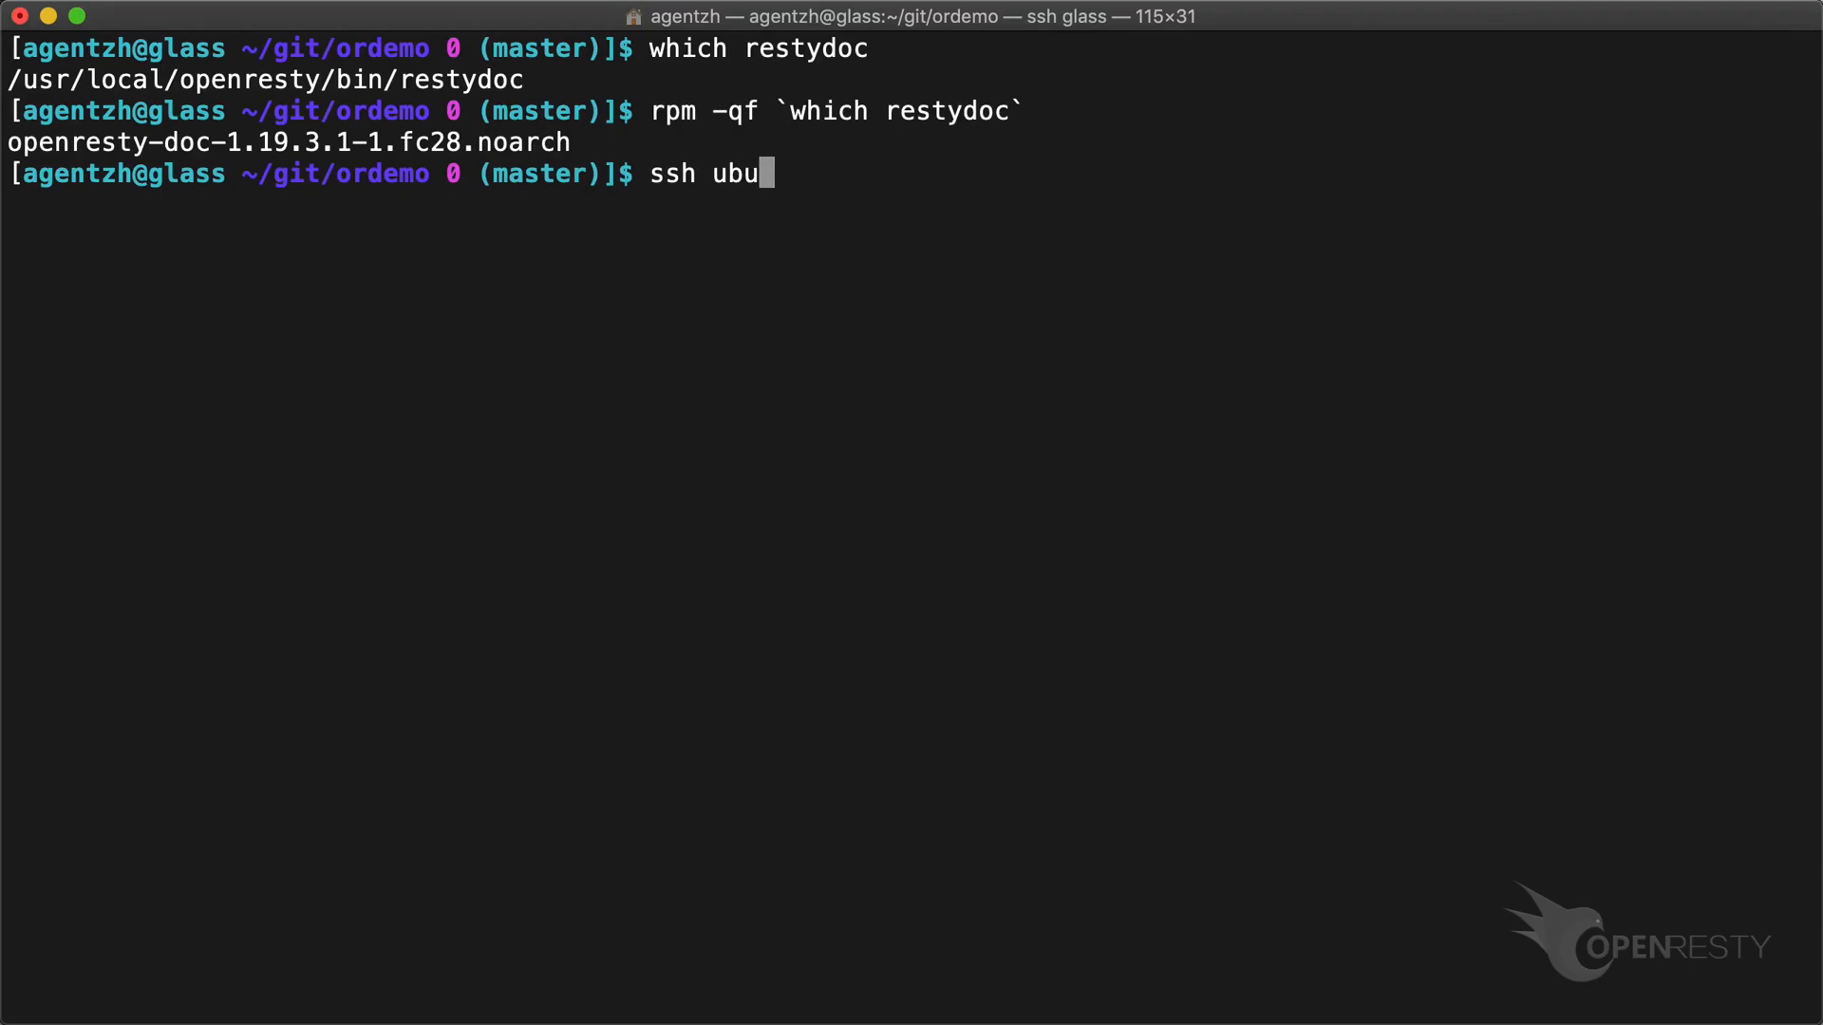
On ubuntu20-pkg, confirm with dpkg -S that restydoc belongs to openresty-restydoc.
{"action": "key", "text": "Return"}
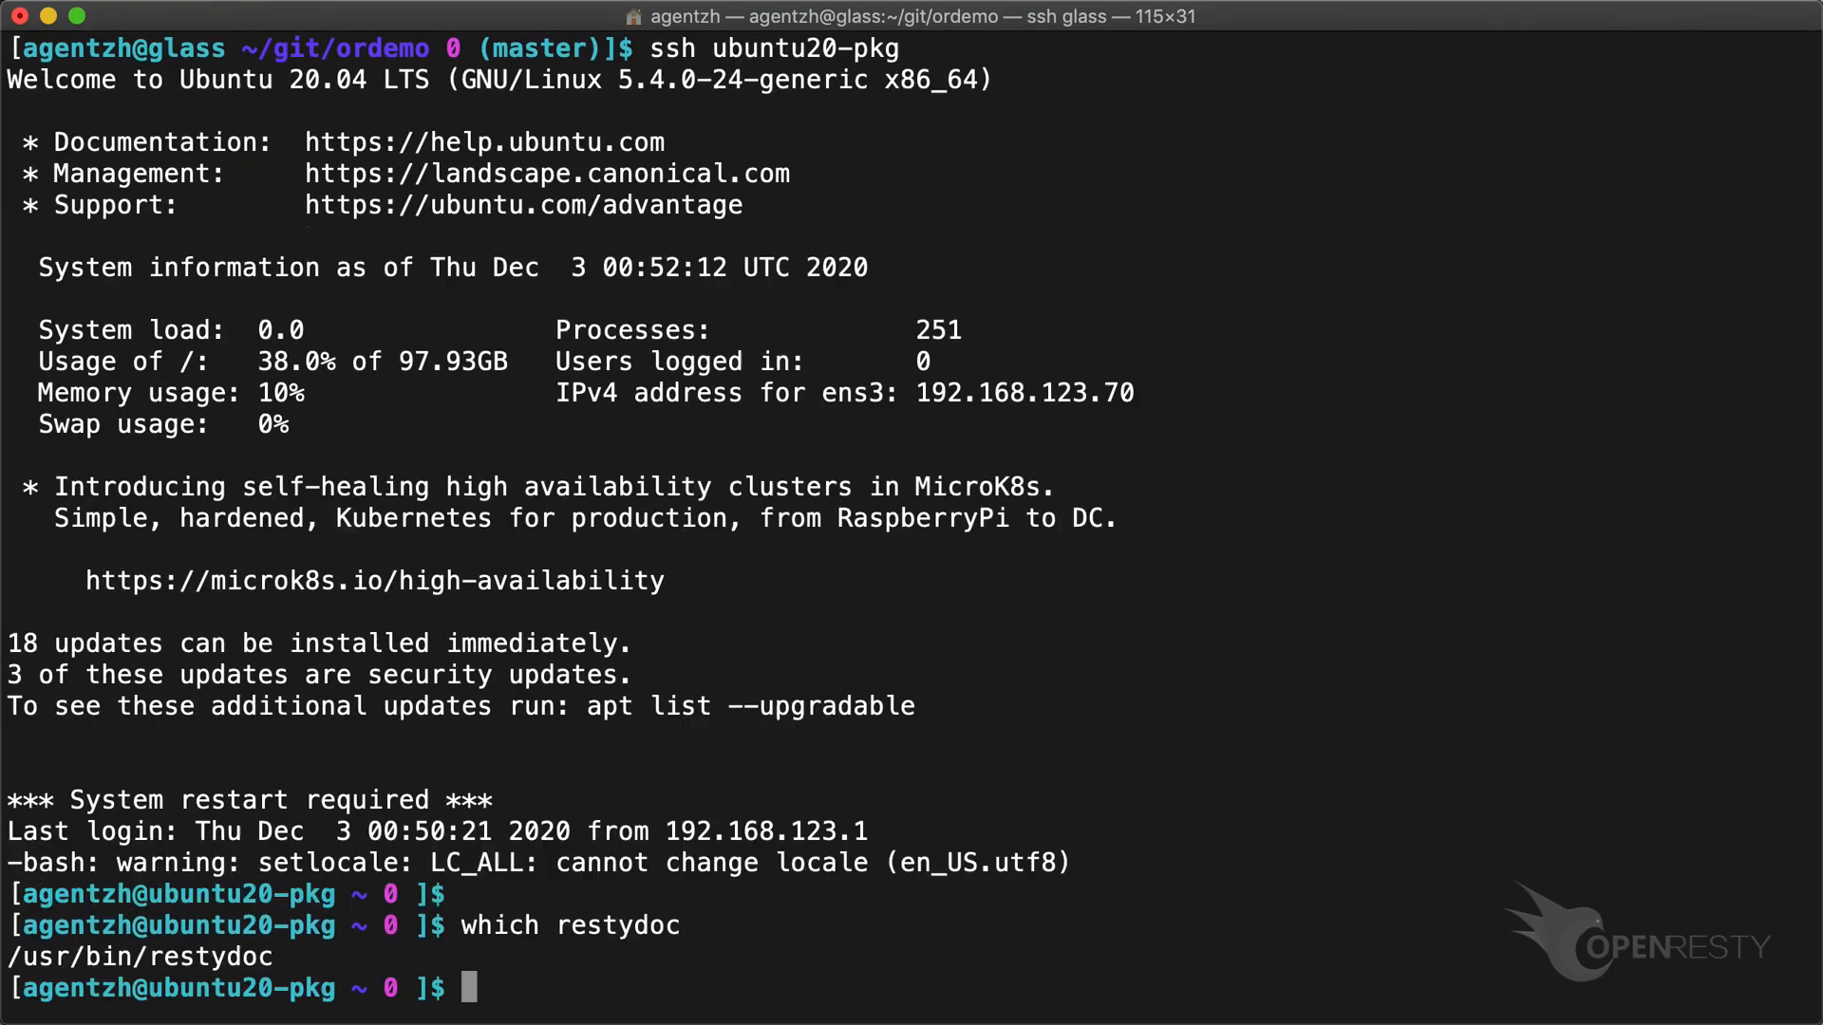
{"action": "type", "text": "dpkg -S `which restydoc"}
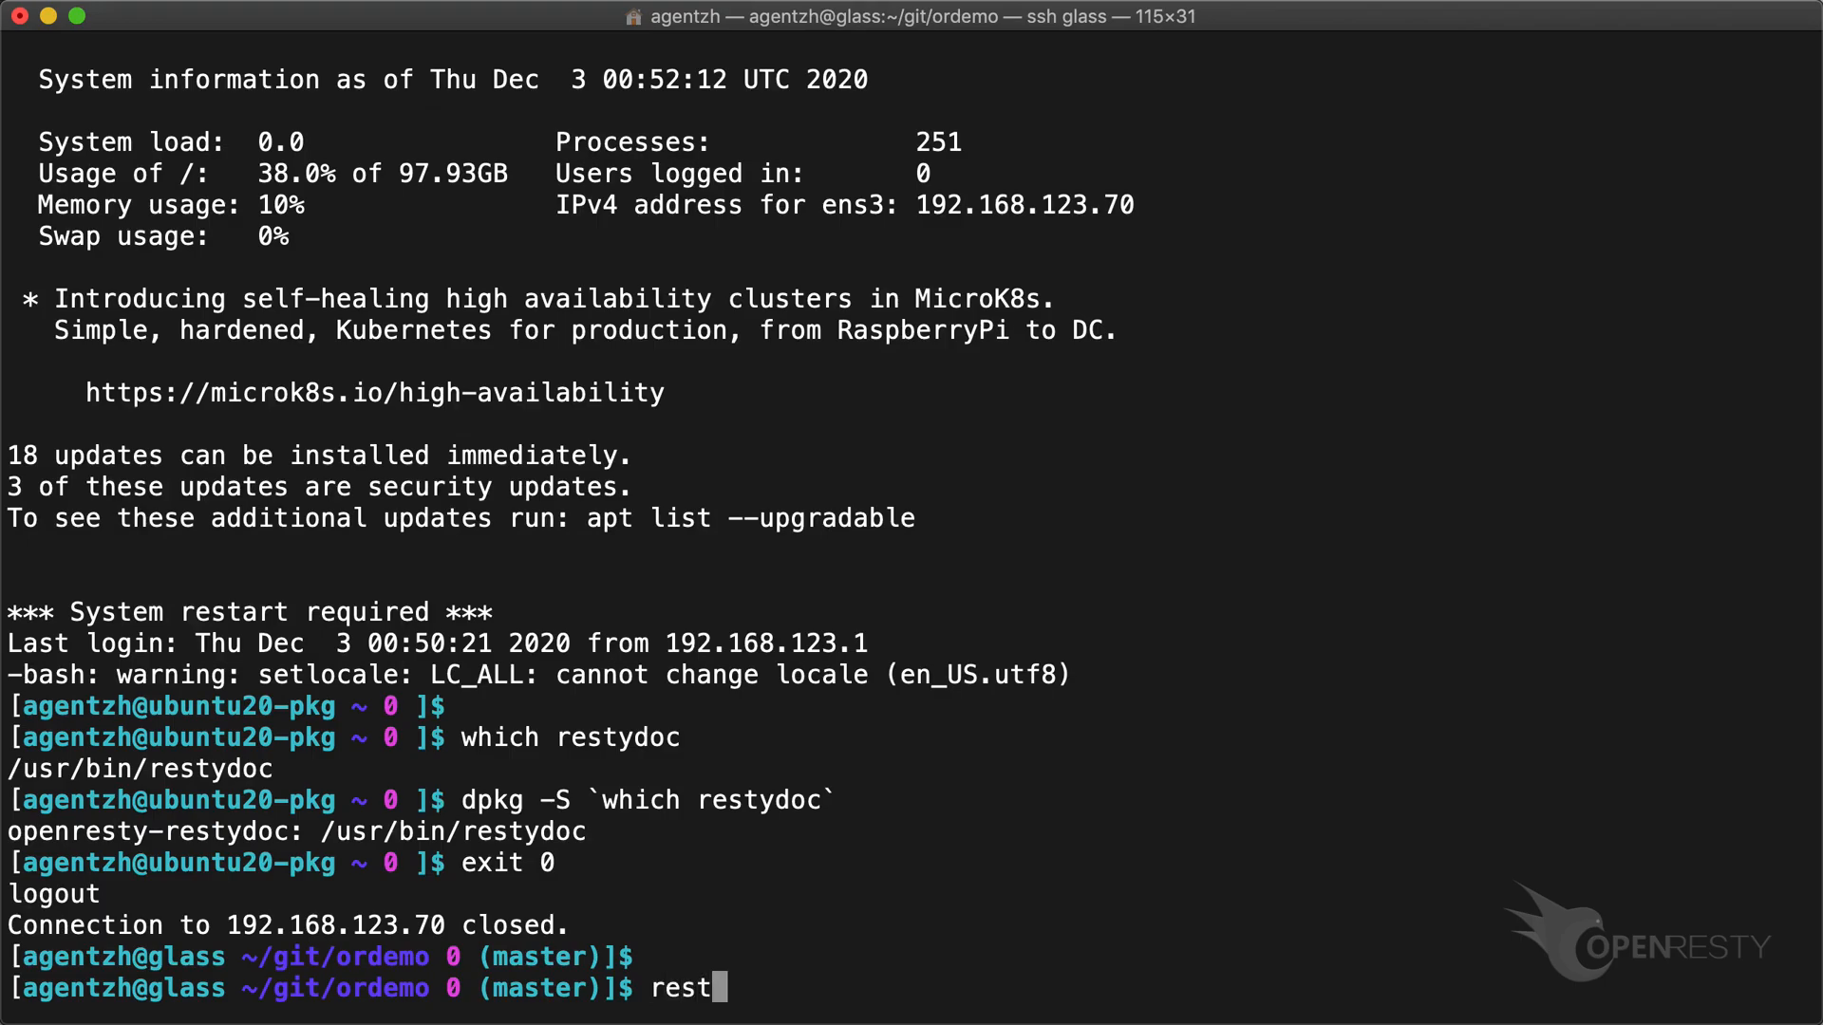
Scroll through the nginx rewrite directive docs from restydoc -s rewrite.
{"action": "type", "text": "ydoc -s rewrit"}
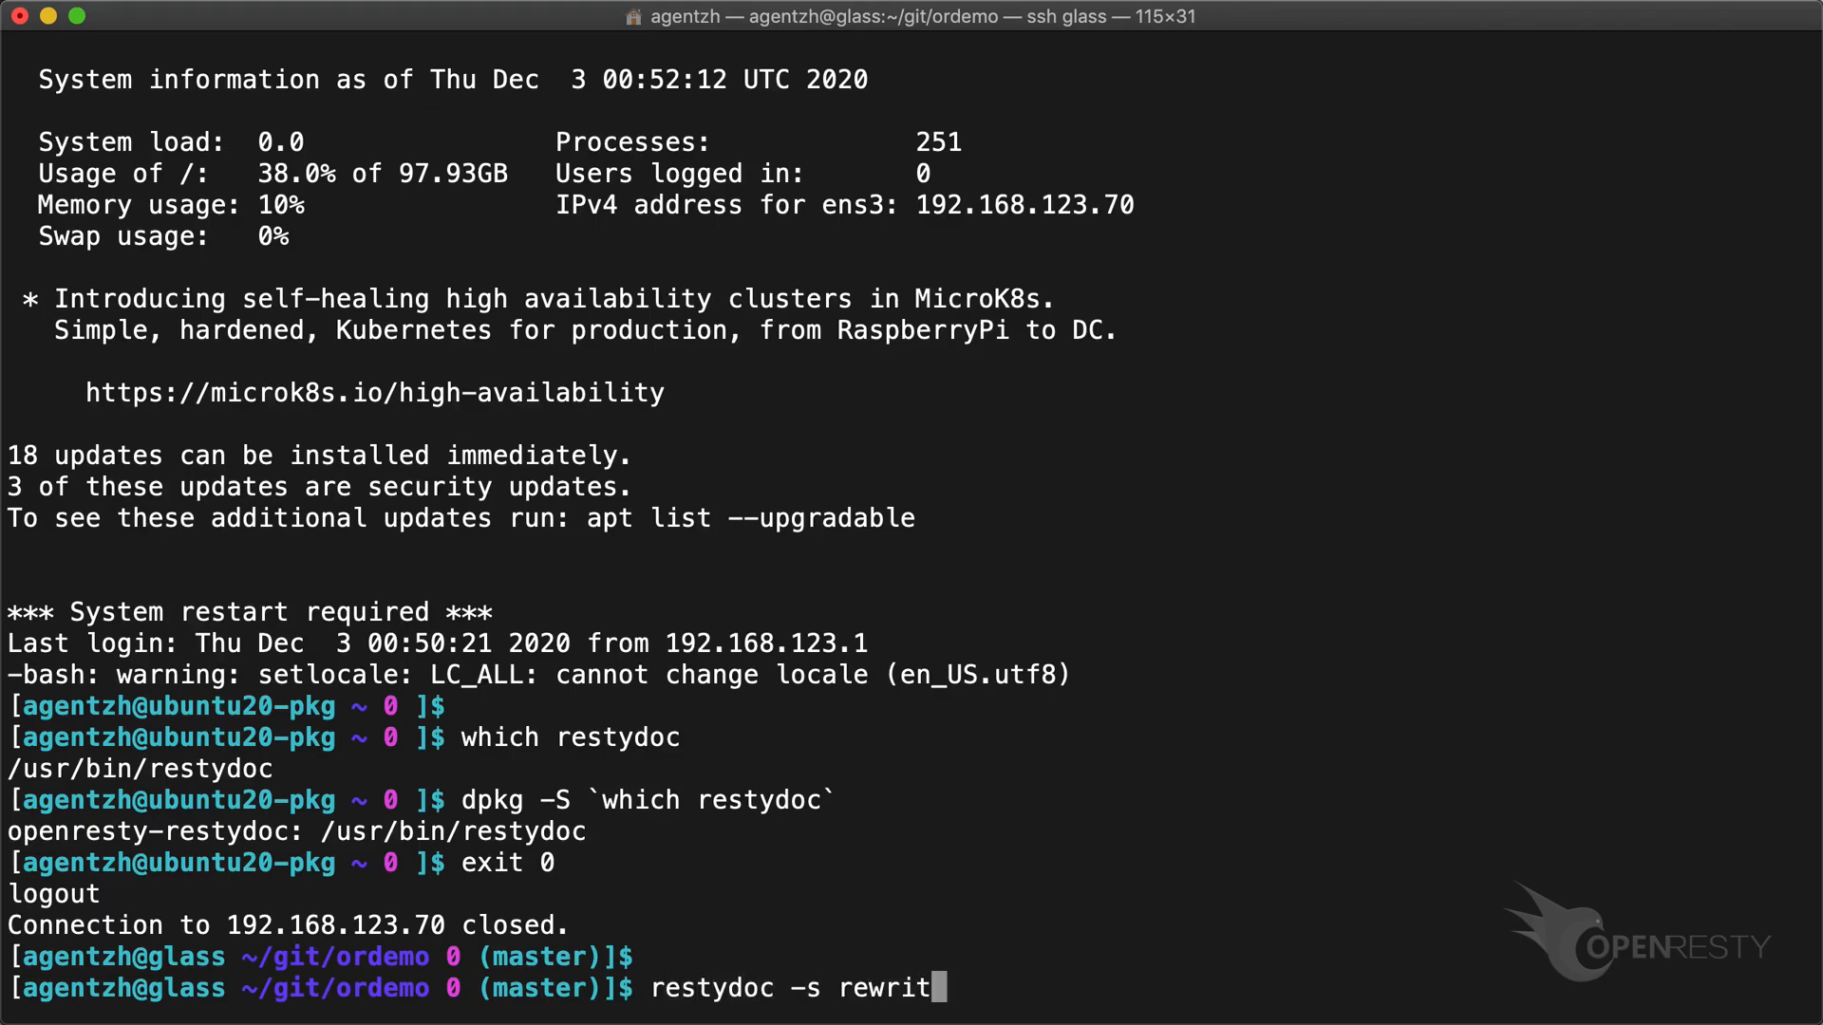
{"action": "type", "text": "e"}
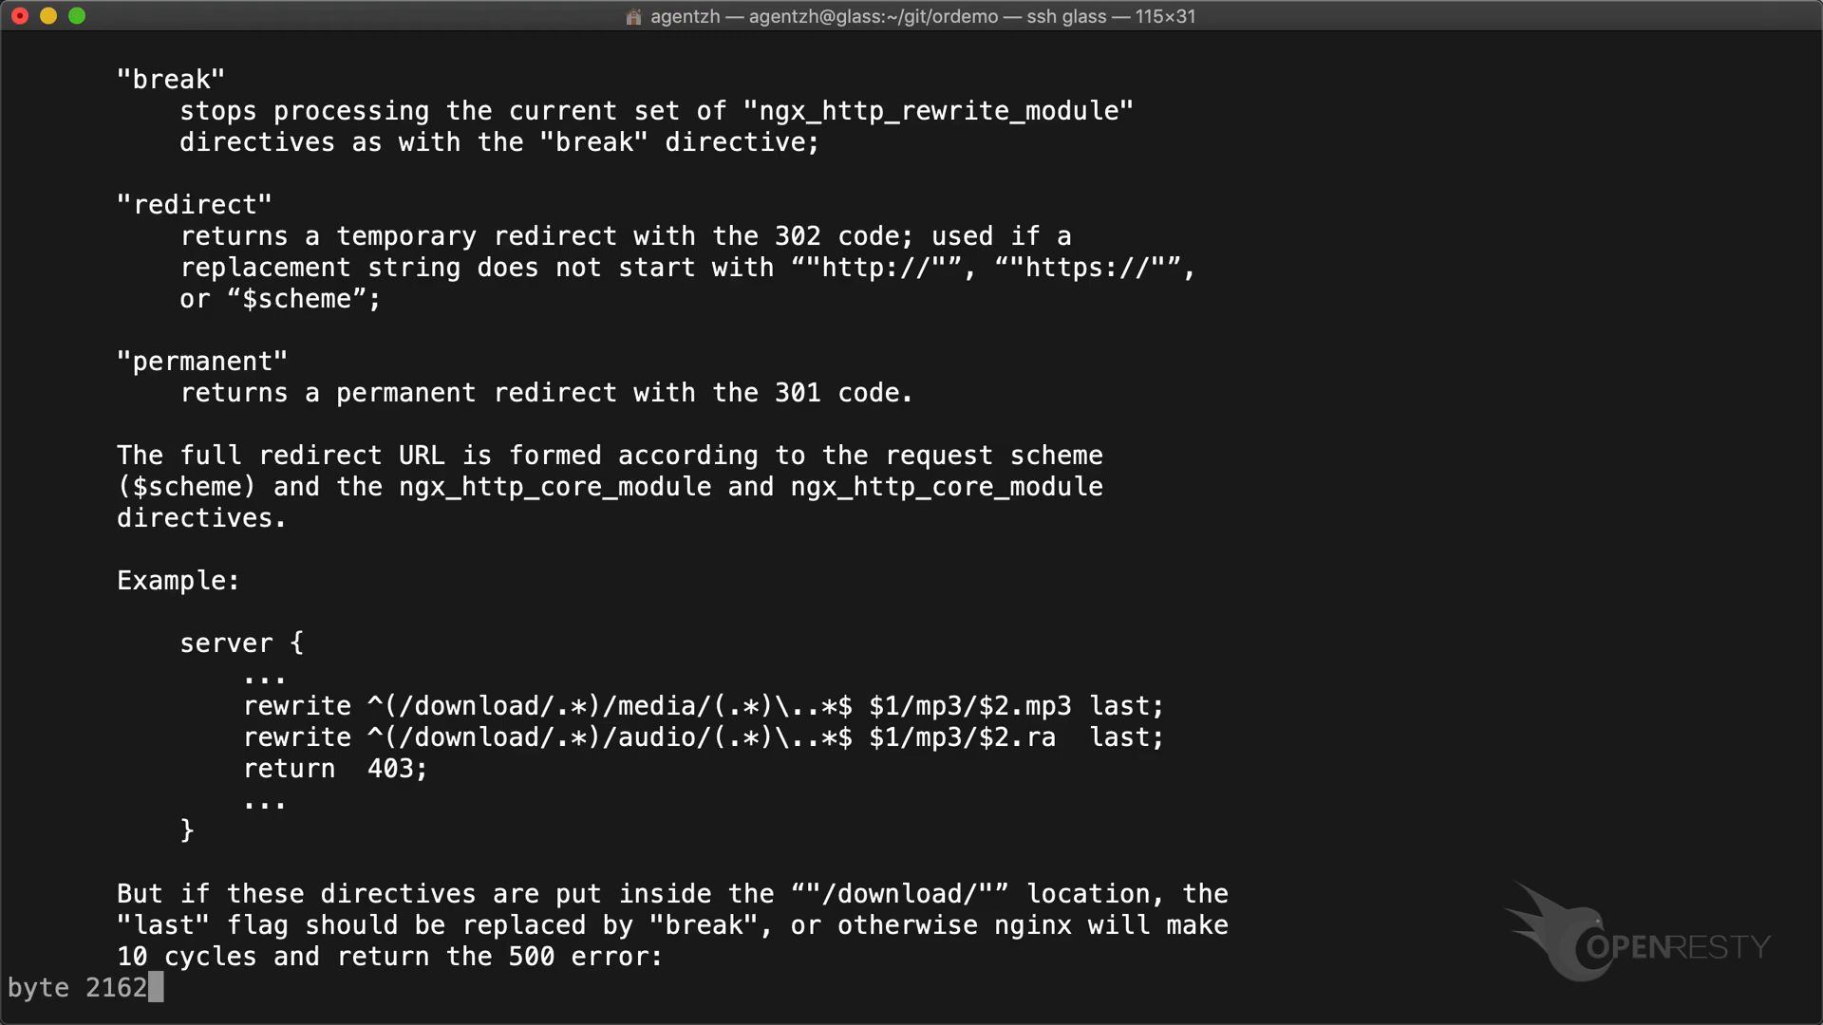
{"action": "scroll", "scroll_direction": "down", "scroll_amount": 3}
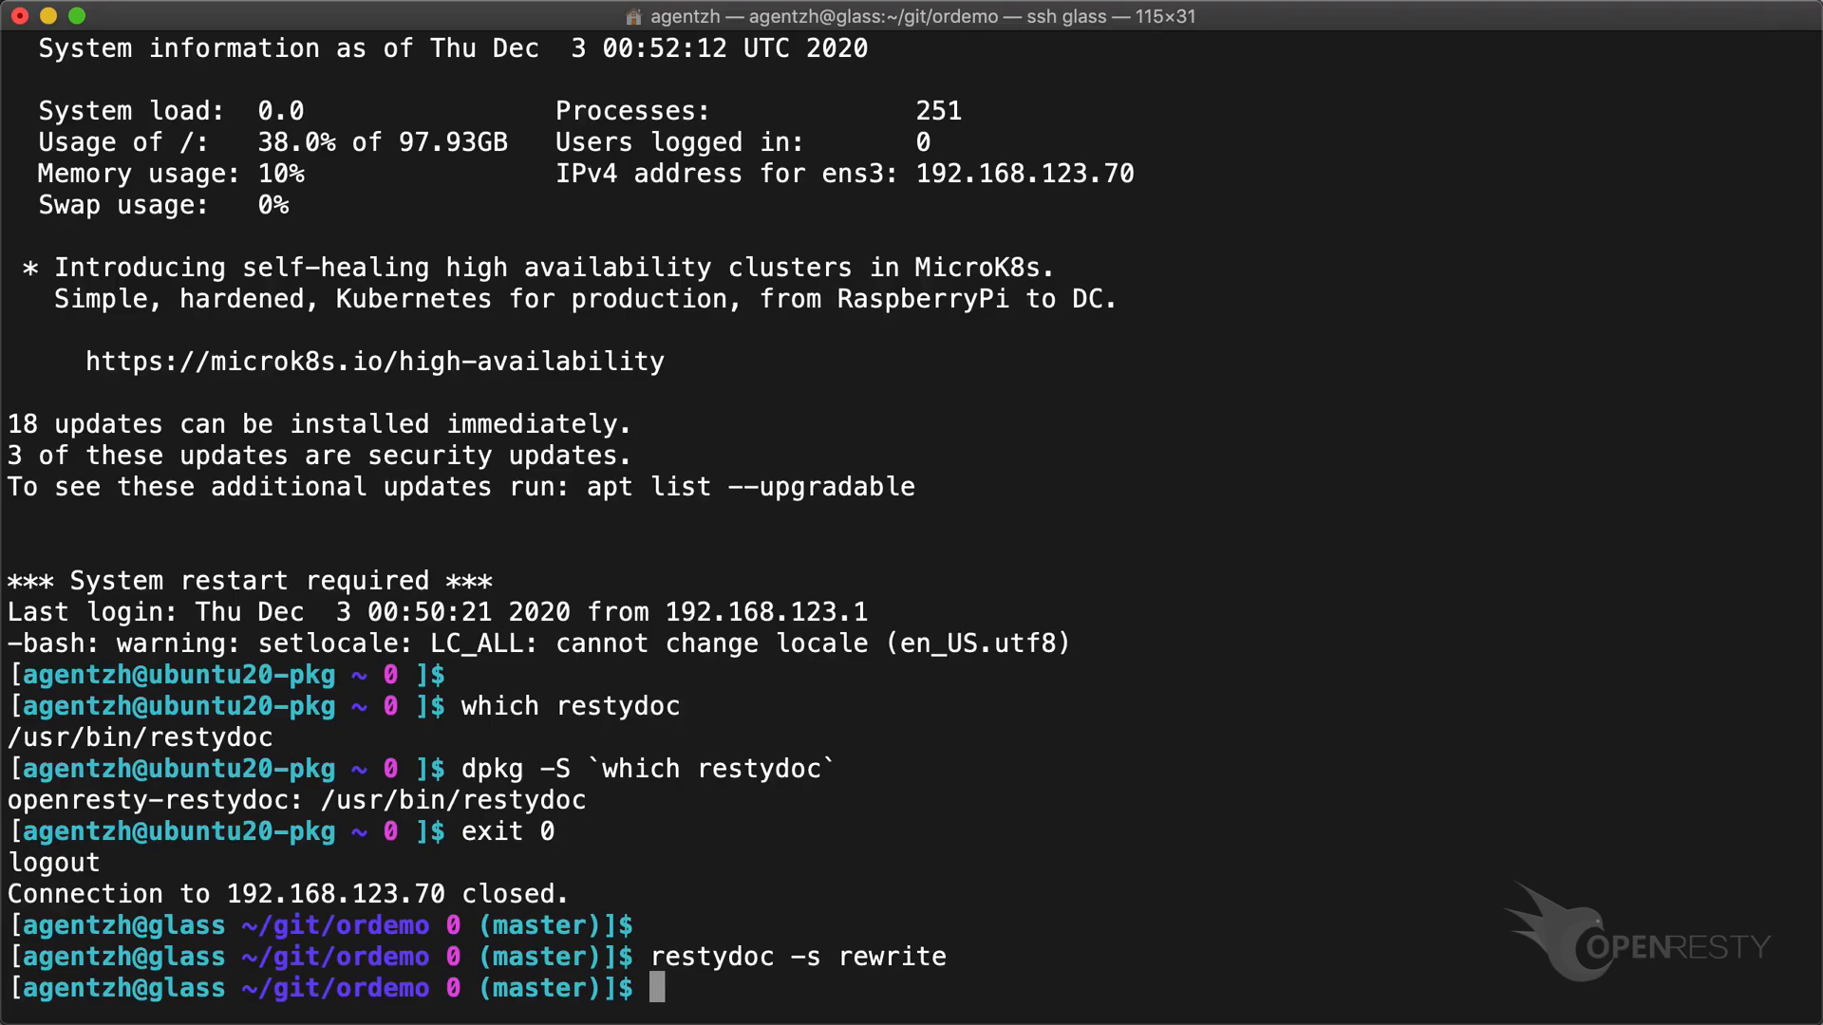
Run restydoc -s lookups for listen, init_worker_by_lua and string.find in turn.
{"action": "type", "text": "restydoc -s"}
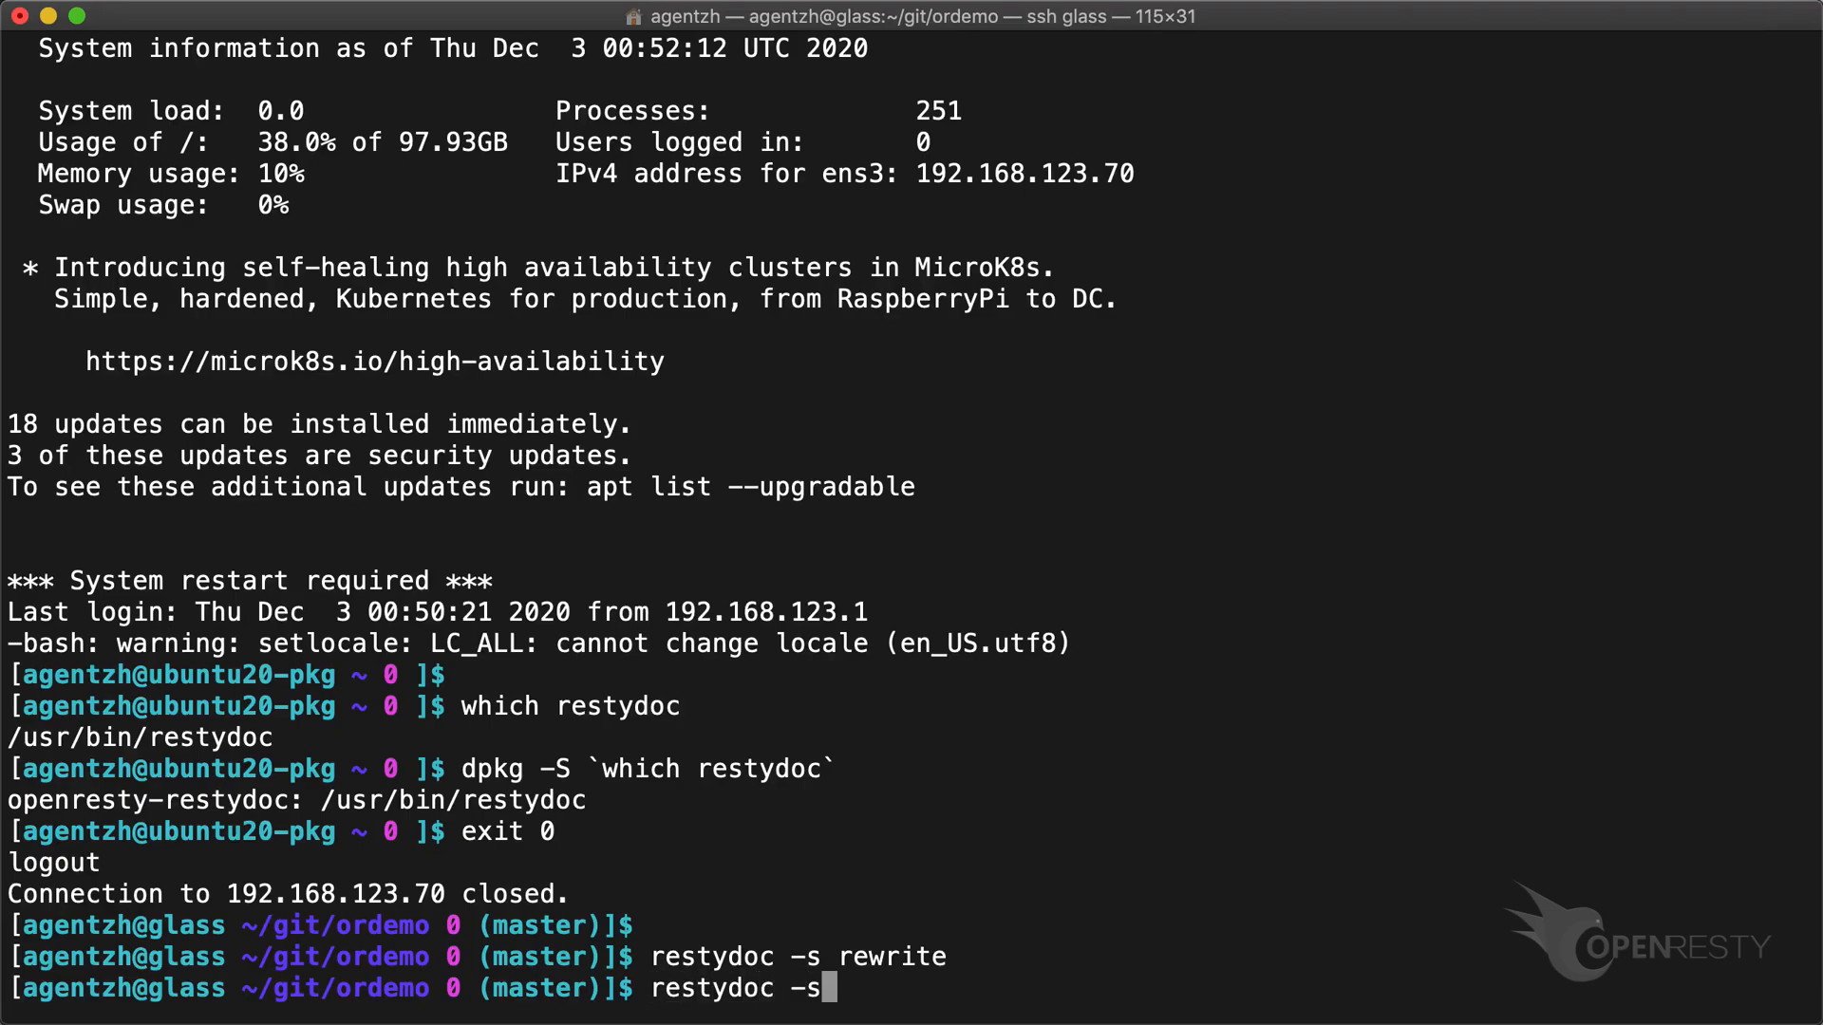
{"action": "key", "text": "Return"}
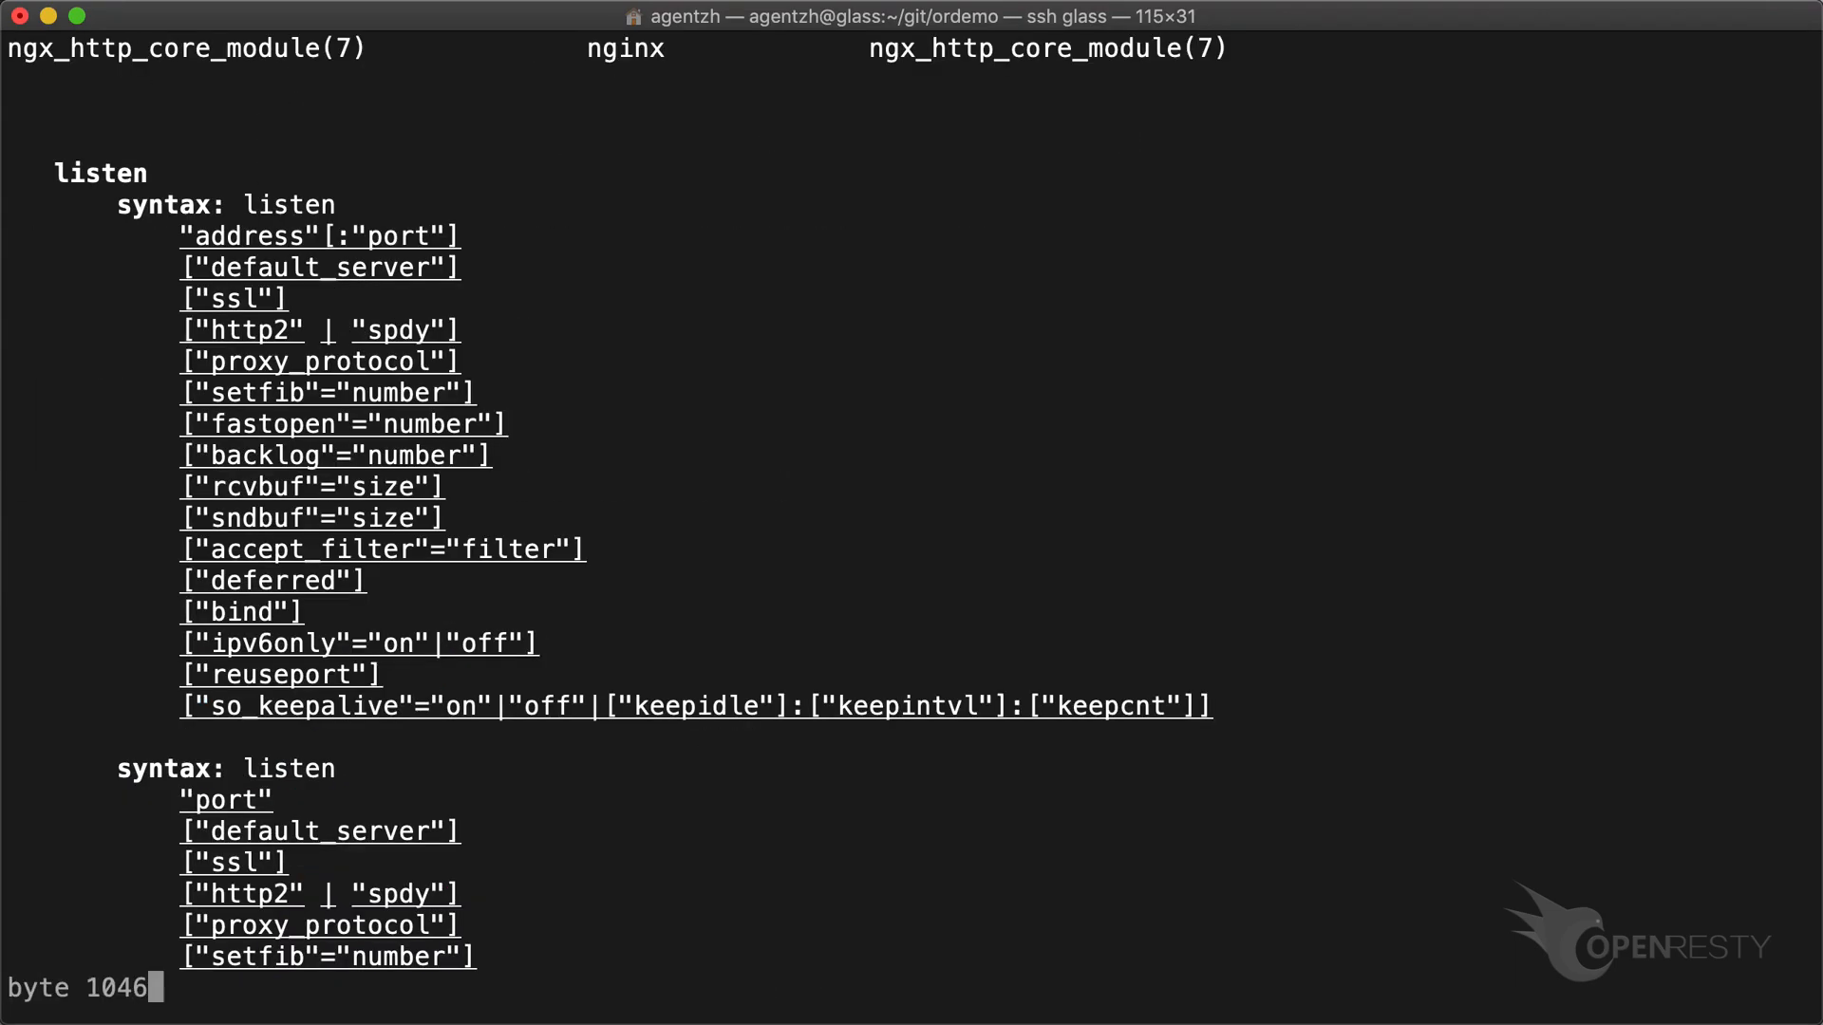
{"action": "scroll", "scroll_direction": "down", "scroll_amount": 3}
{"action": "type", "text": "restydoc -s in"}
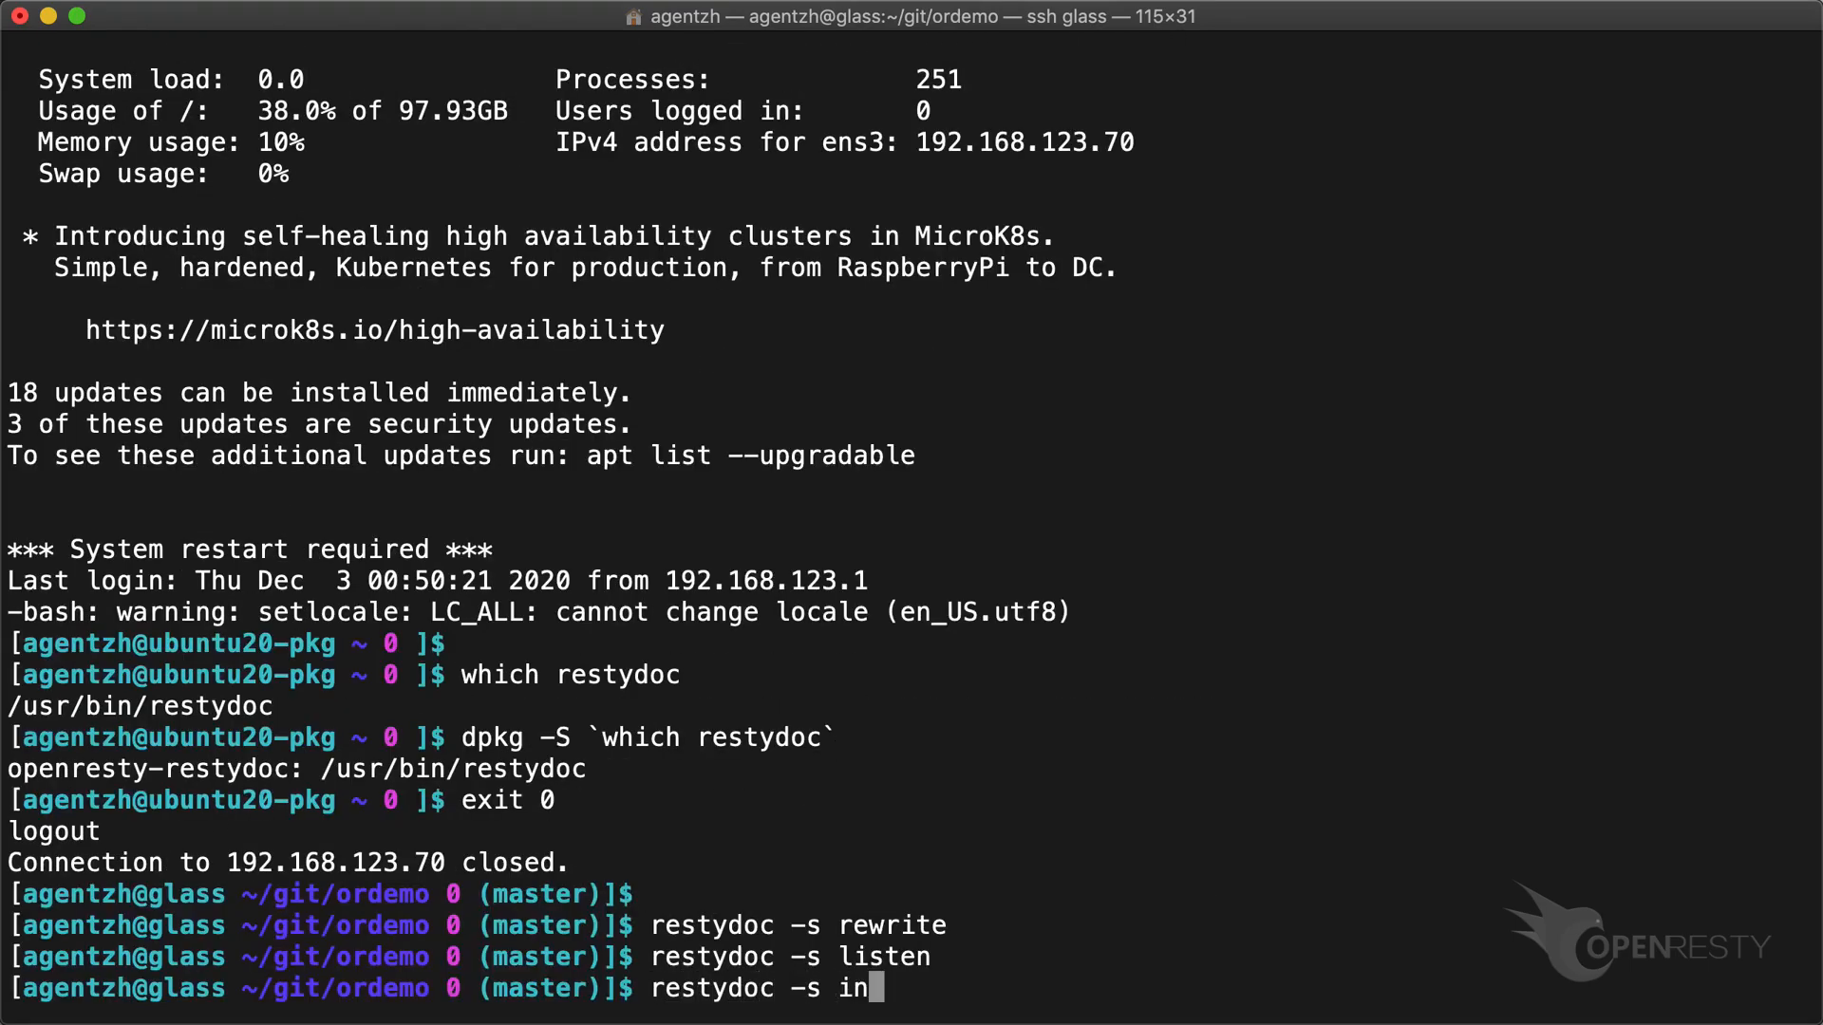
{"action": "type", "text": "it_worker_by_l"}
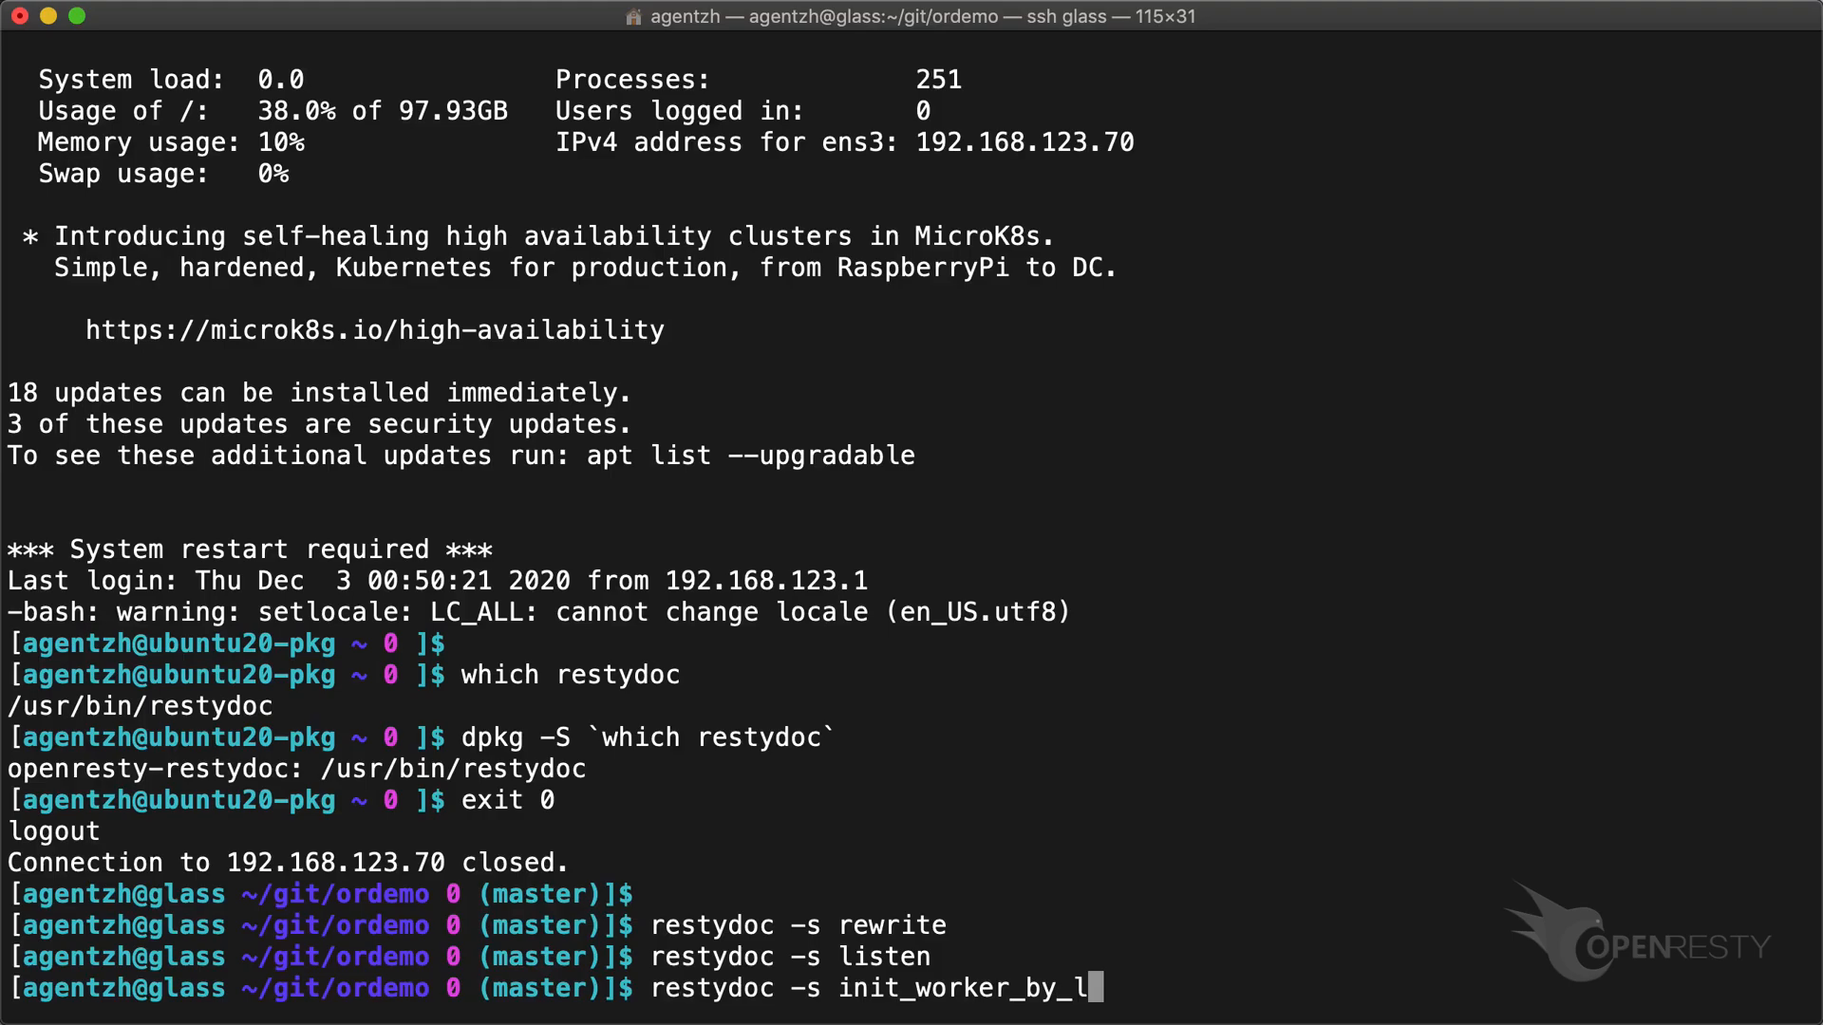
{"action": "key", "text": "Return"}
{"action": "type", "text": "resty"}
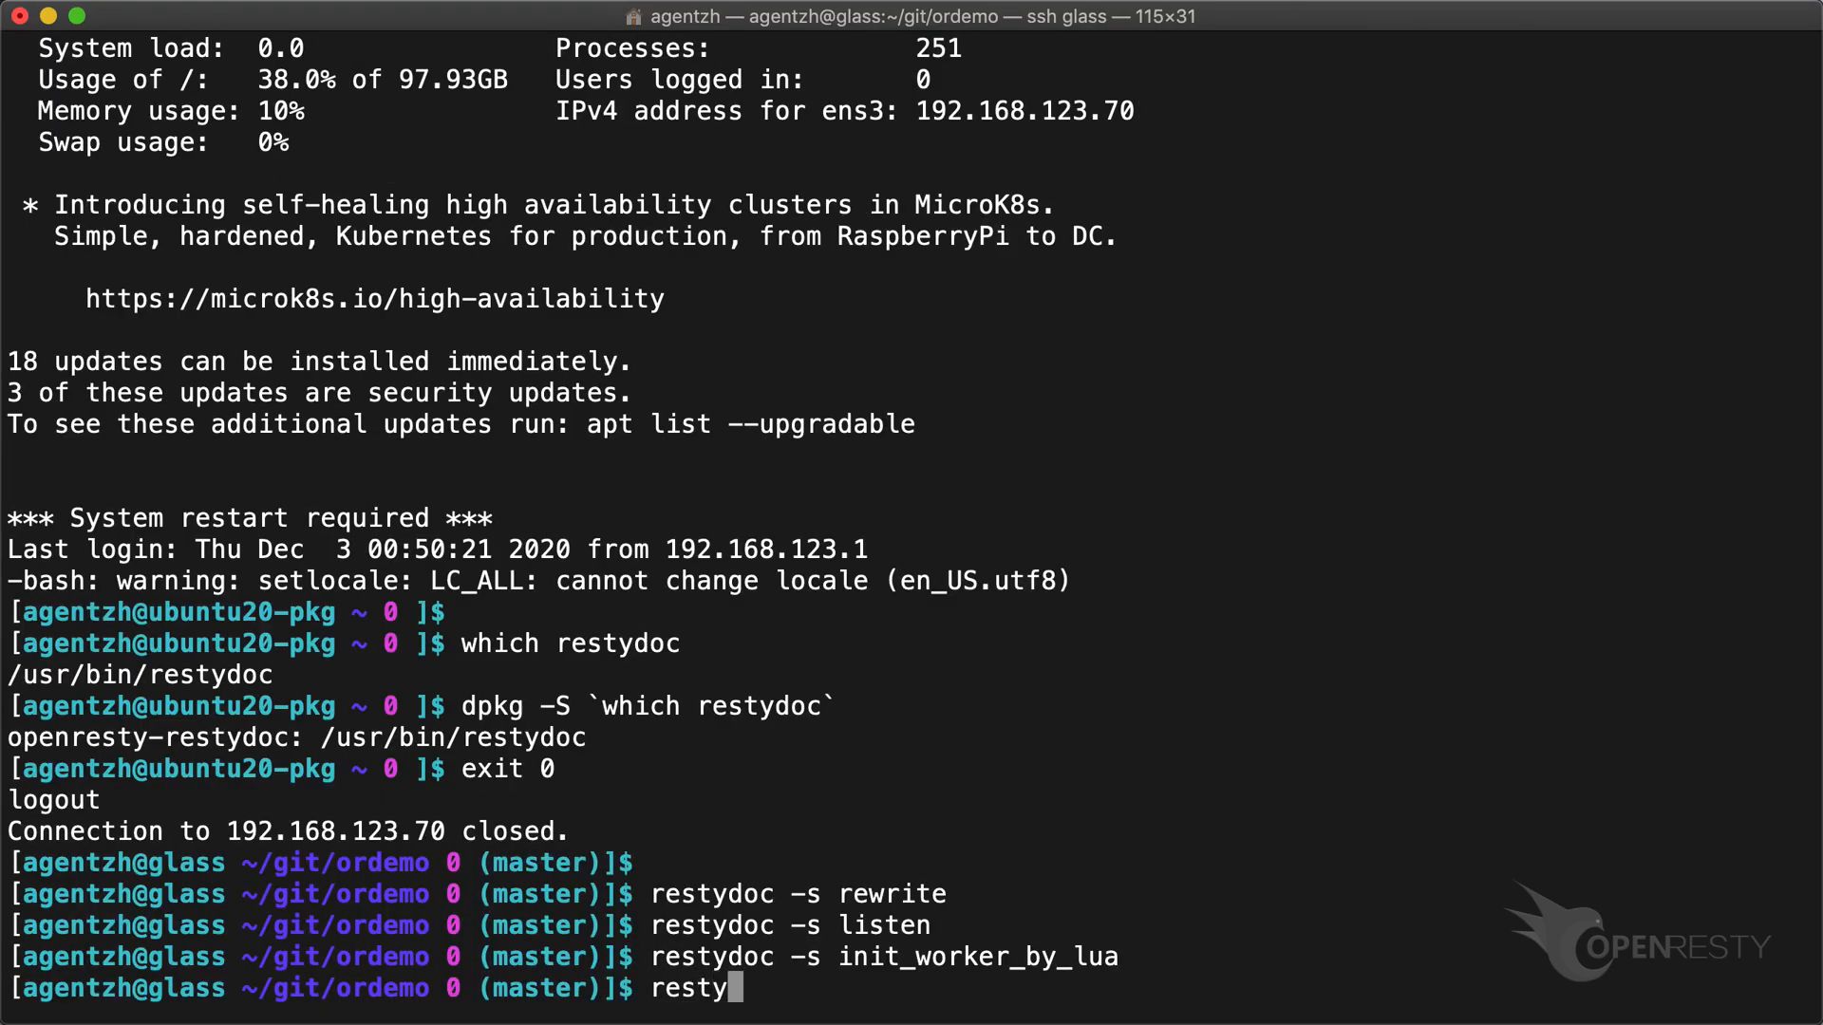
{"action": "type", "text": "doc -s string."}
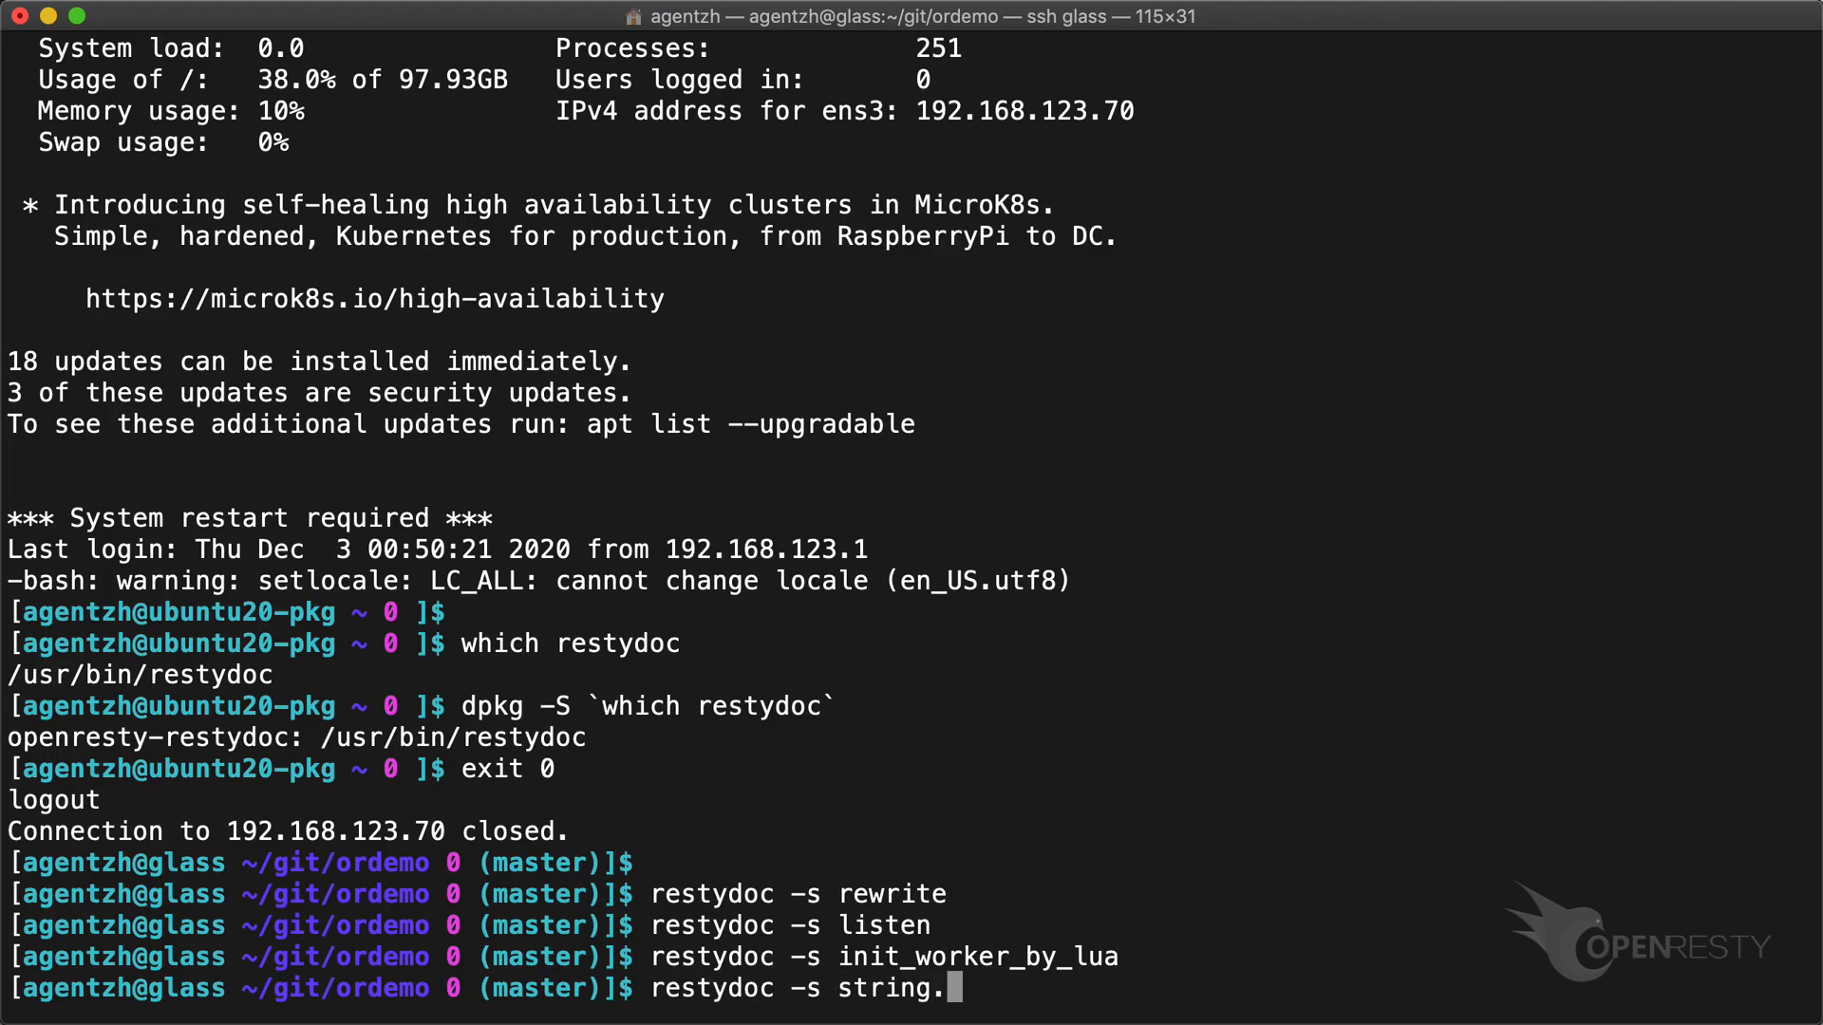
{"action": "key", "text": "Return"}
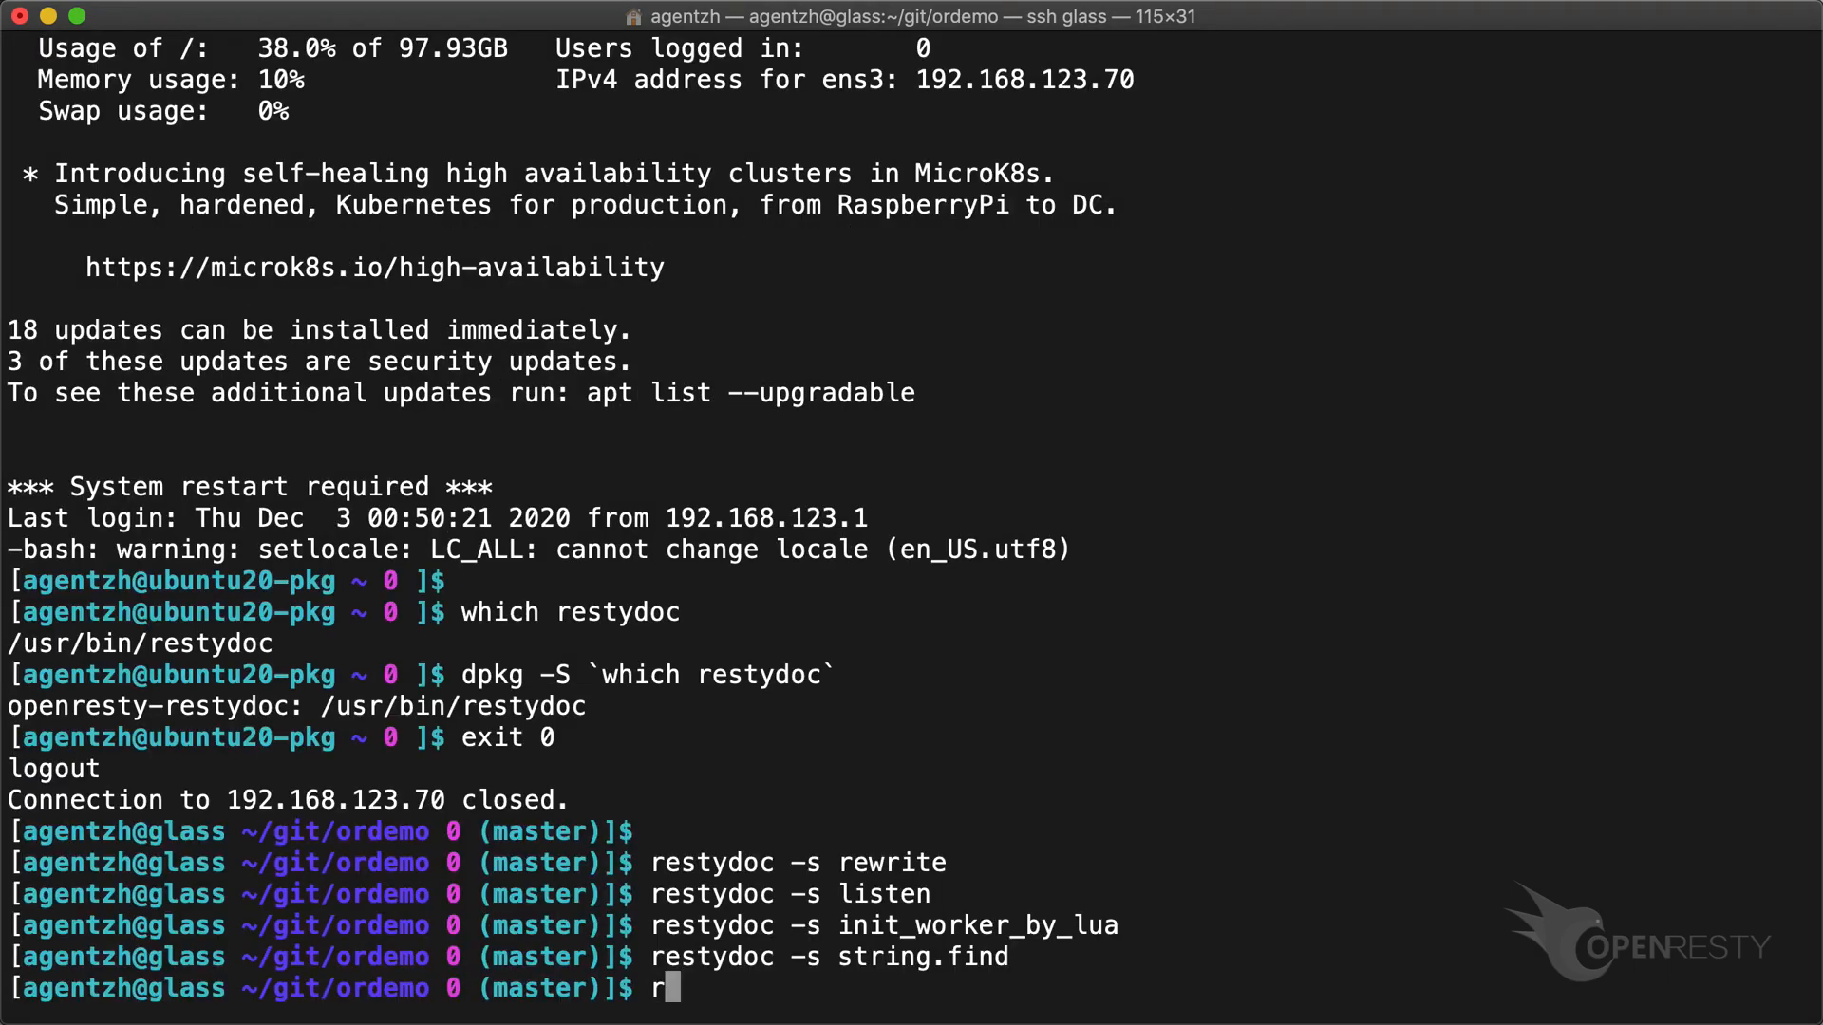
Run restydoc -s lookups for lua_gc, ffi.cdef and ngx.re.match, quitting each pager.
{"action": "type", "text": "estydoc -s lua_"}
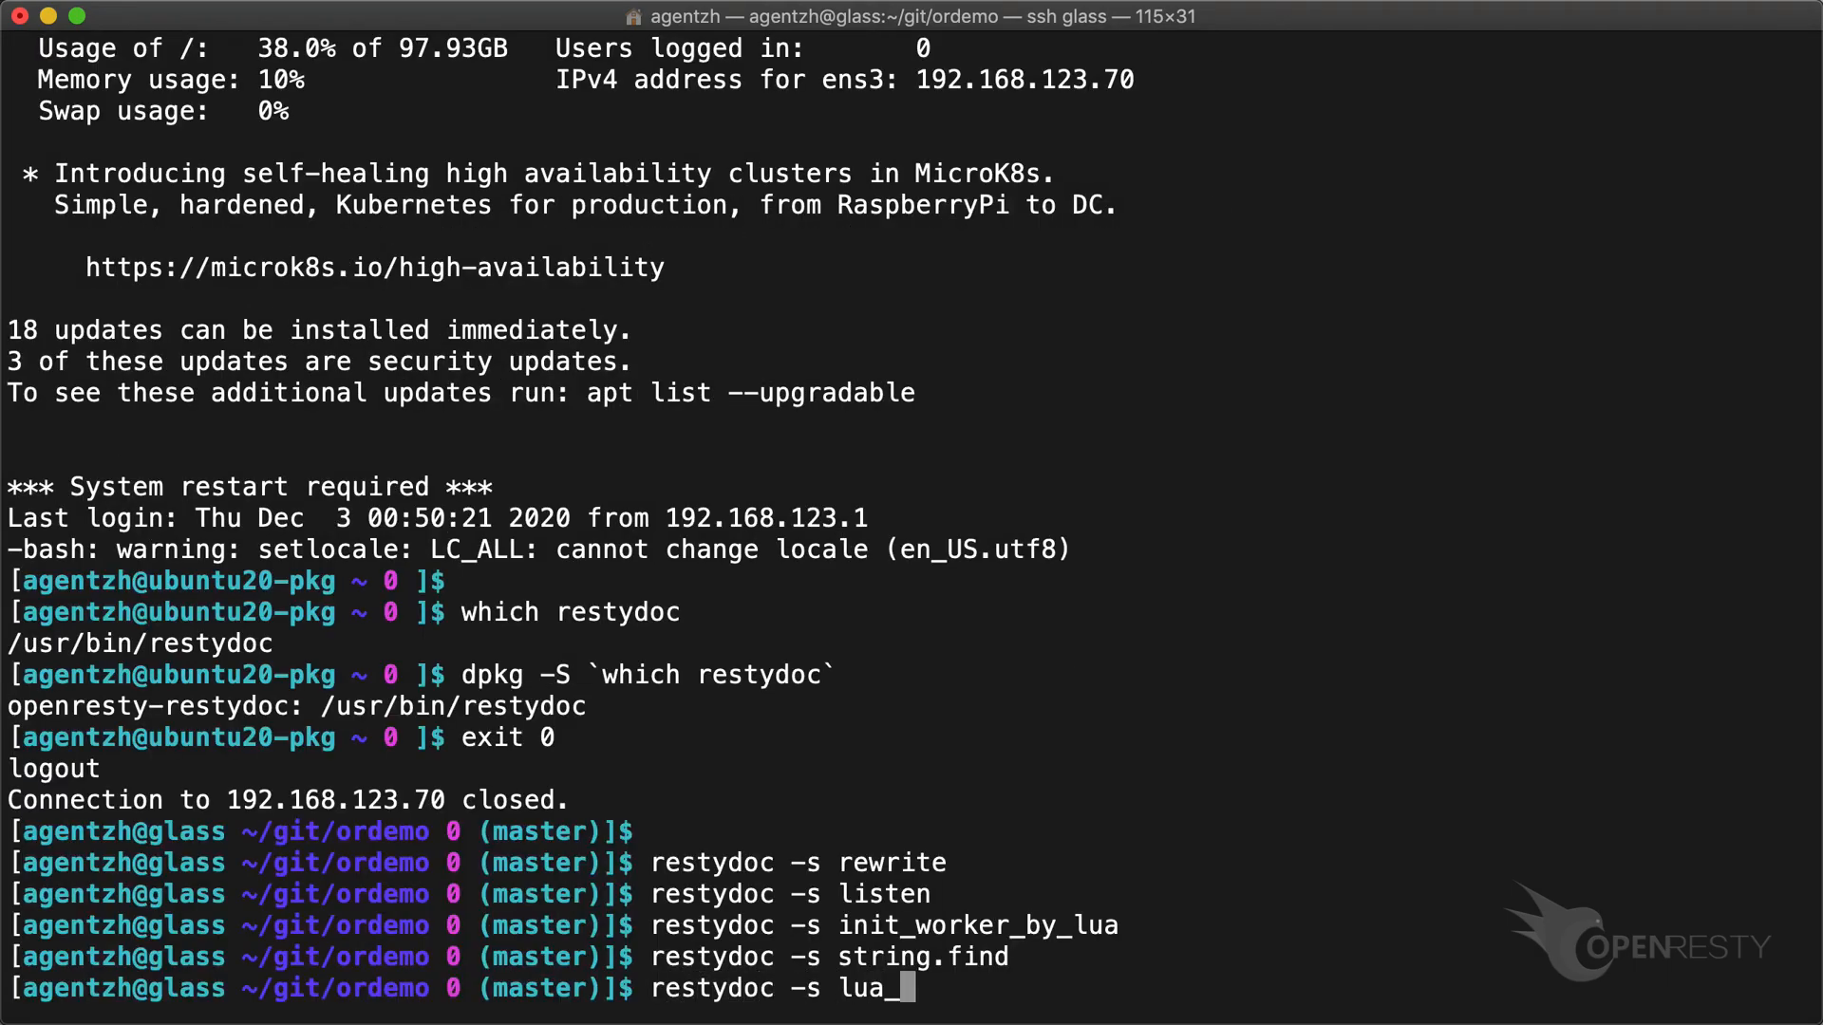
{"action": "key", "text": "Return"}
{"action": "type", "text": "restydoc -s"}
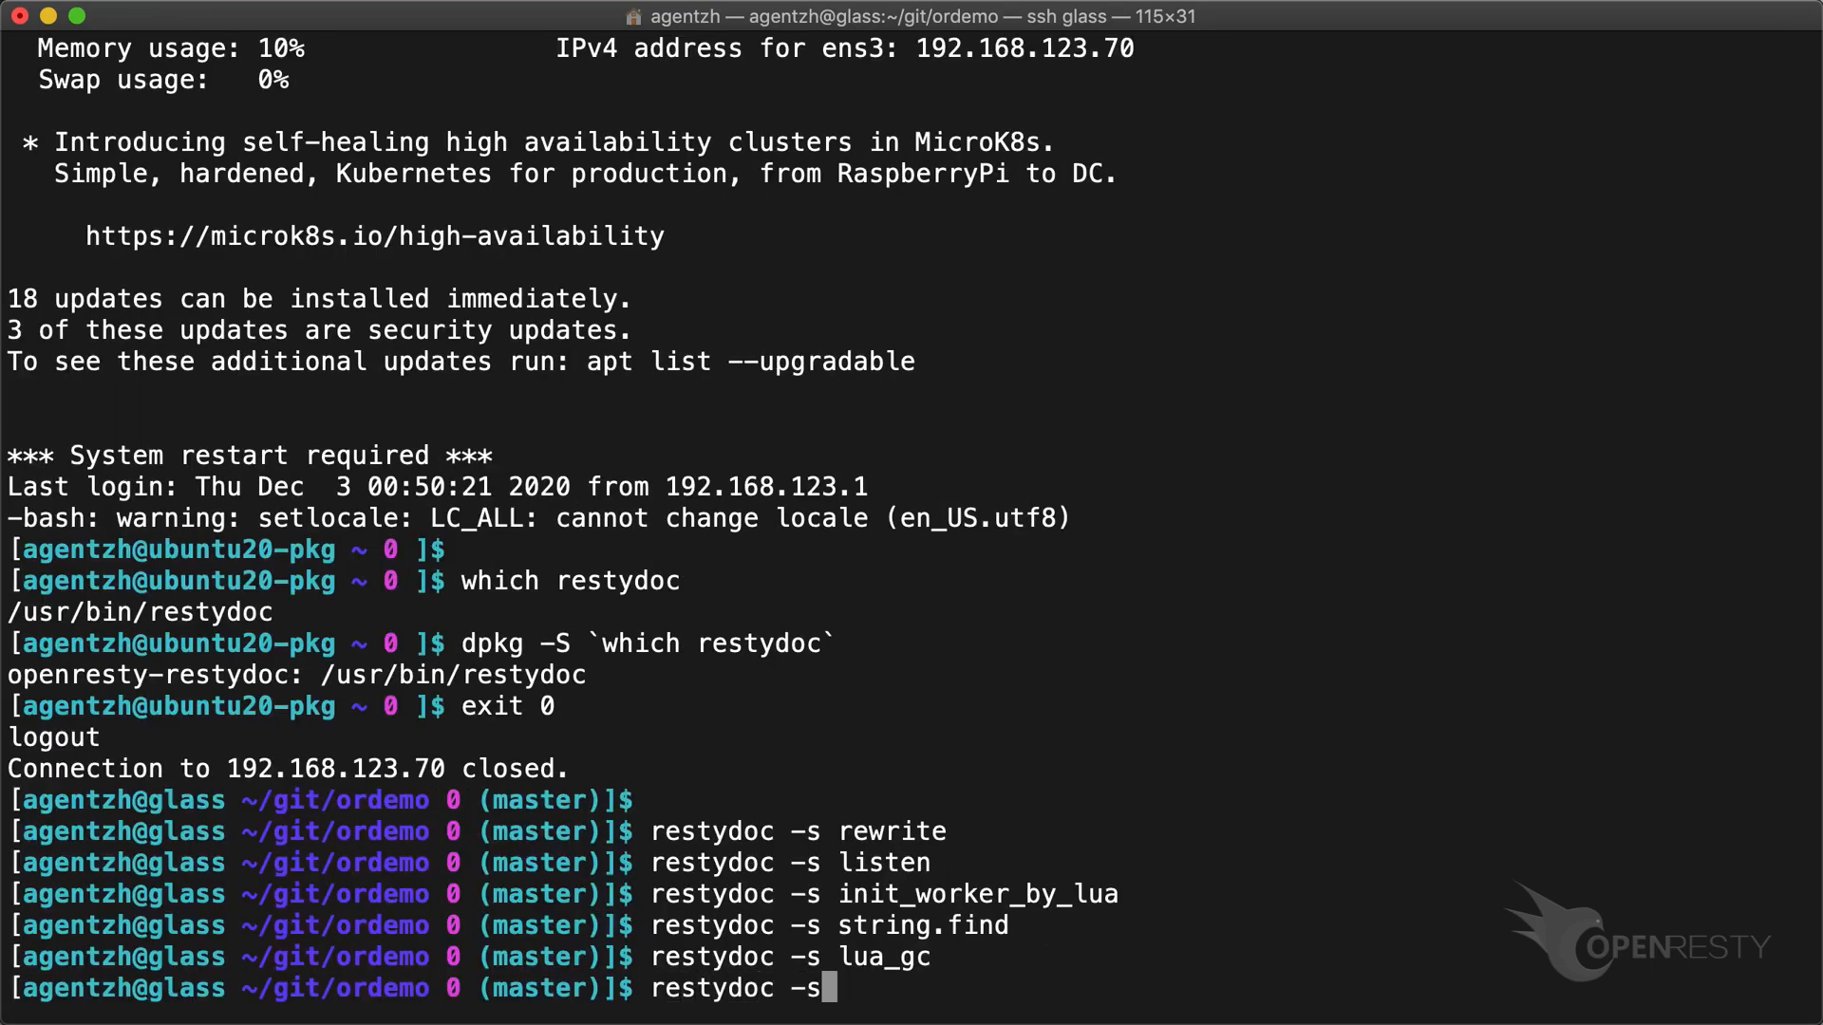
{"action": "key", "text": "Return"}
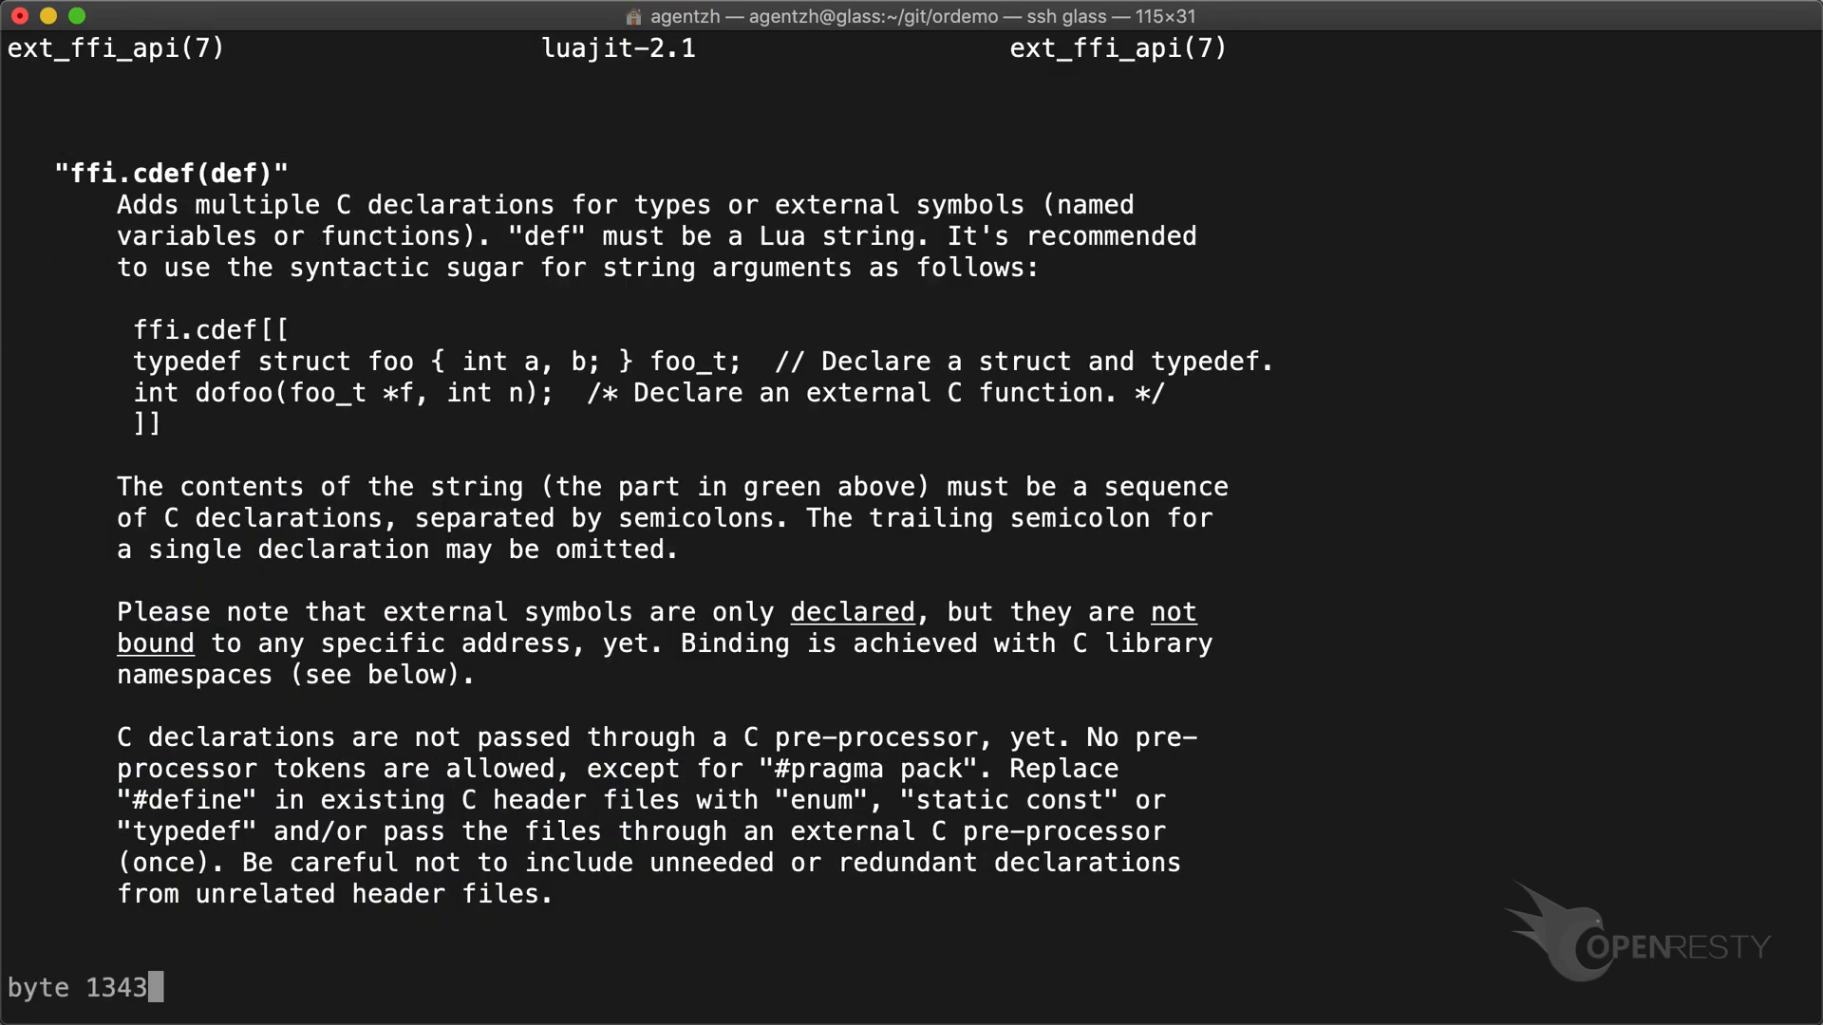
{"action": "key", "text": "q"}
{"action": "type", "text": "restydoc -s ngx.re.match"}
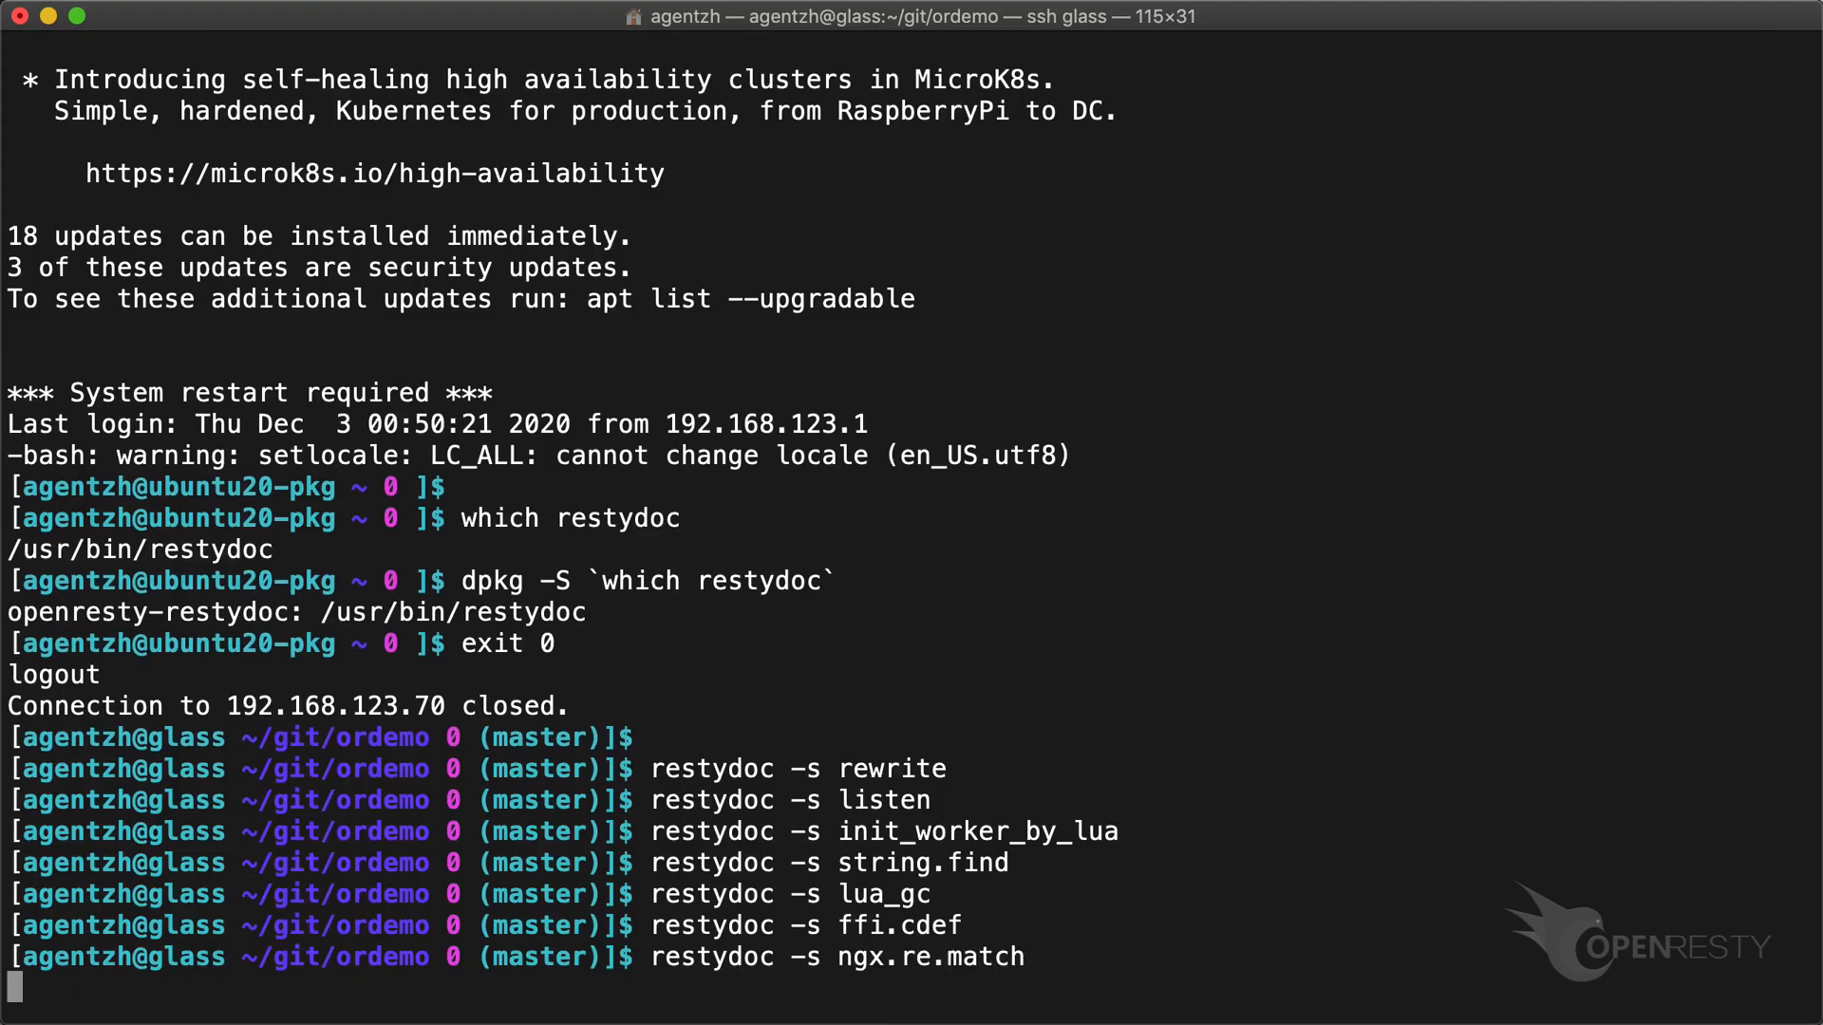
{"action": "key", "text": "Return"}
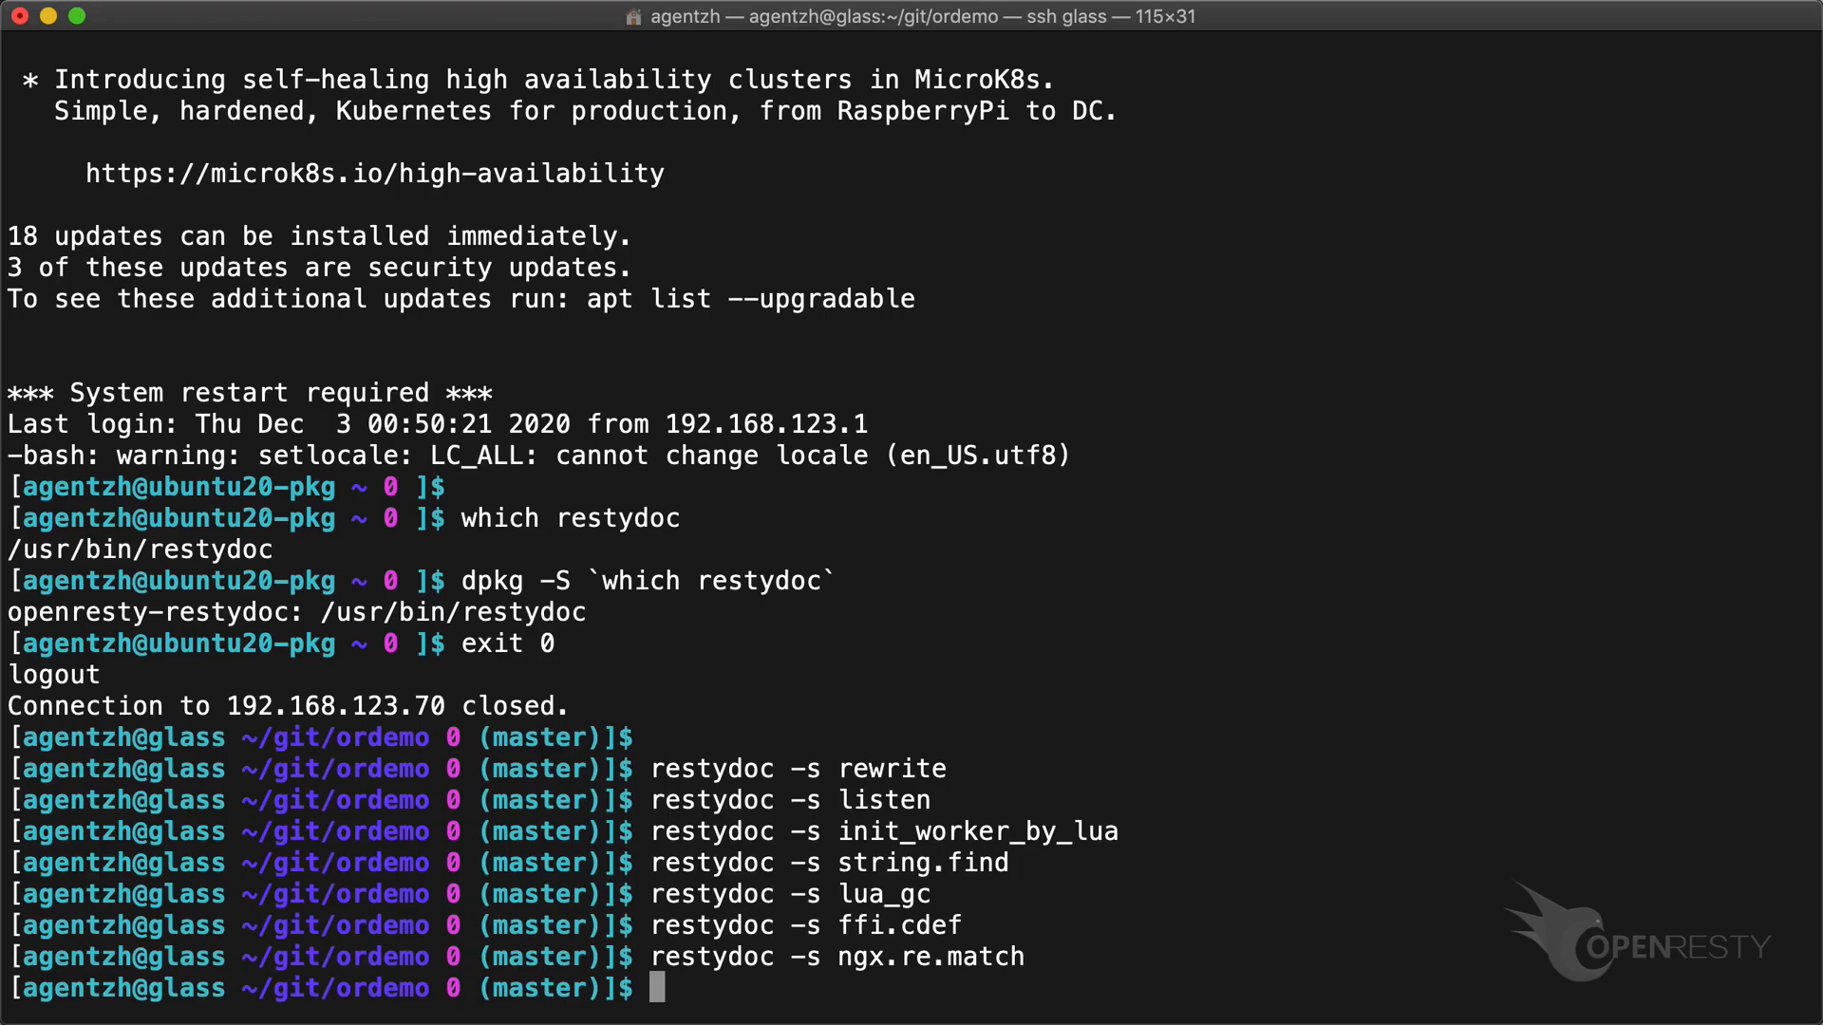
Scroll through the full ngx_http_rewrite_module page shown by restydoc.
{"action": "type", "text": "restydoc ngx_http_rew"}
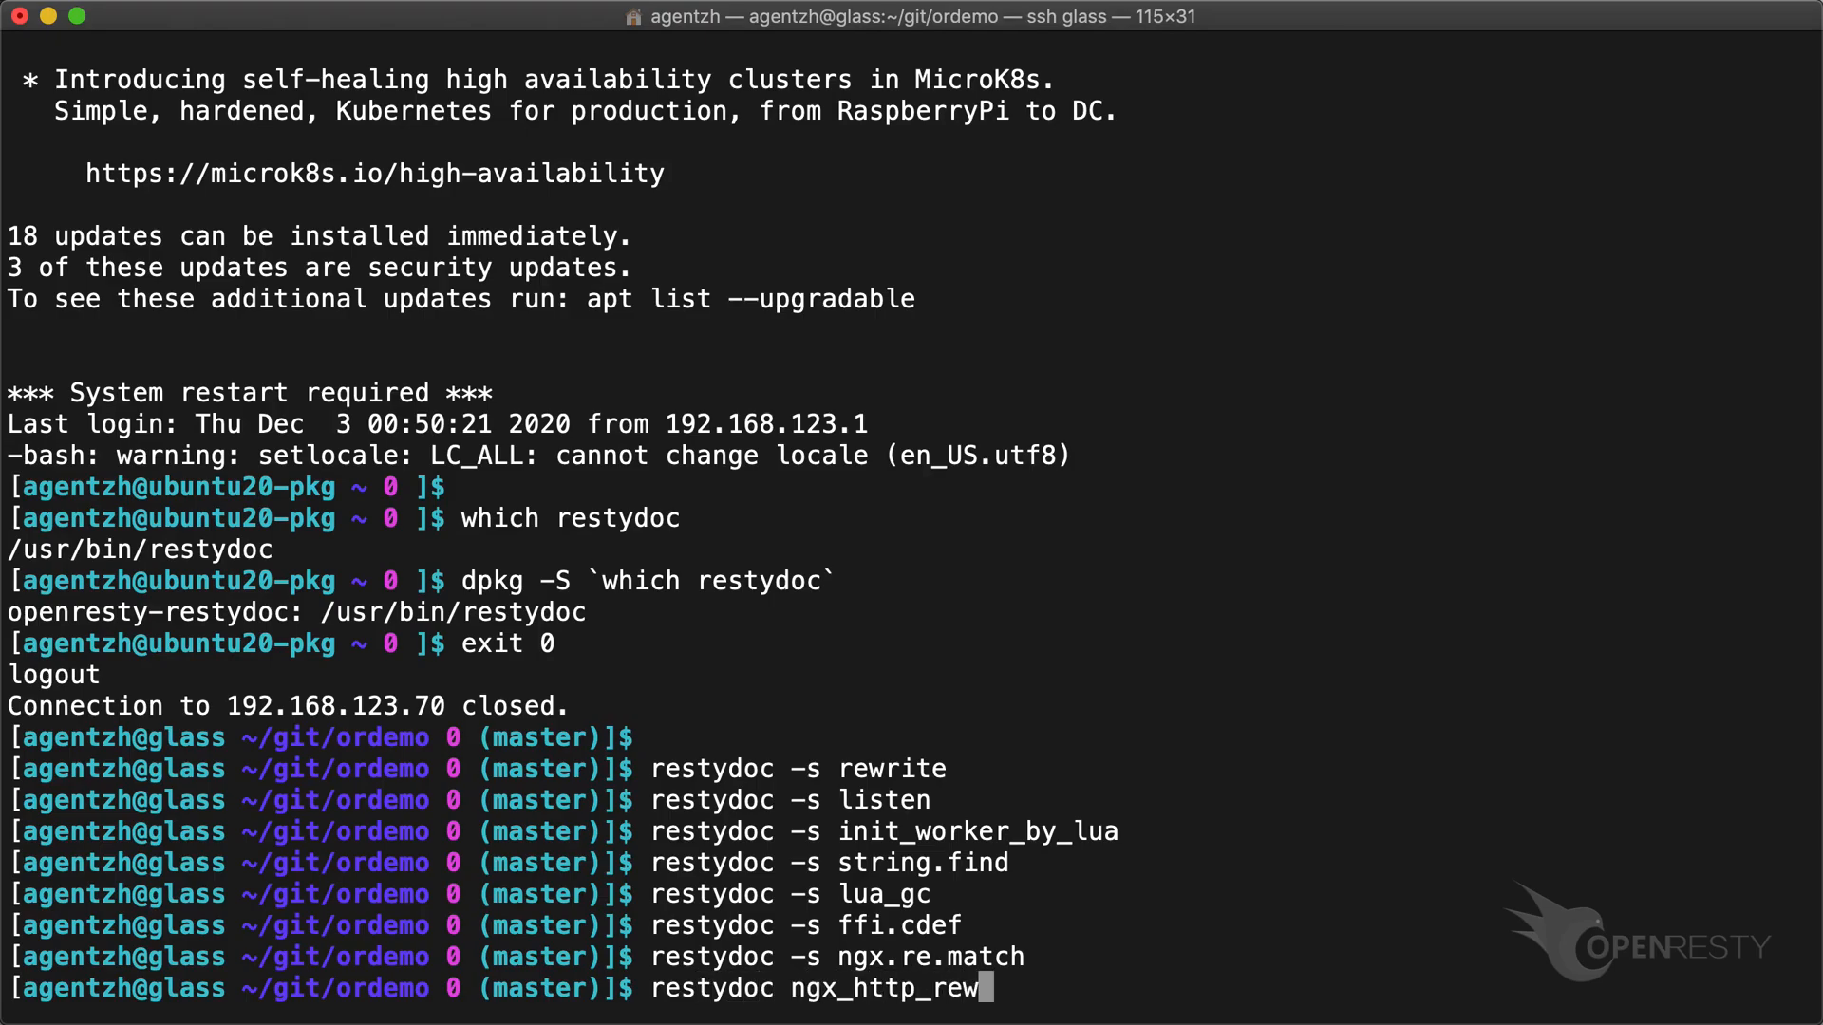
{"action": "type", "text": "ite_module"}
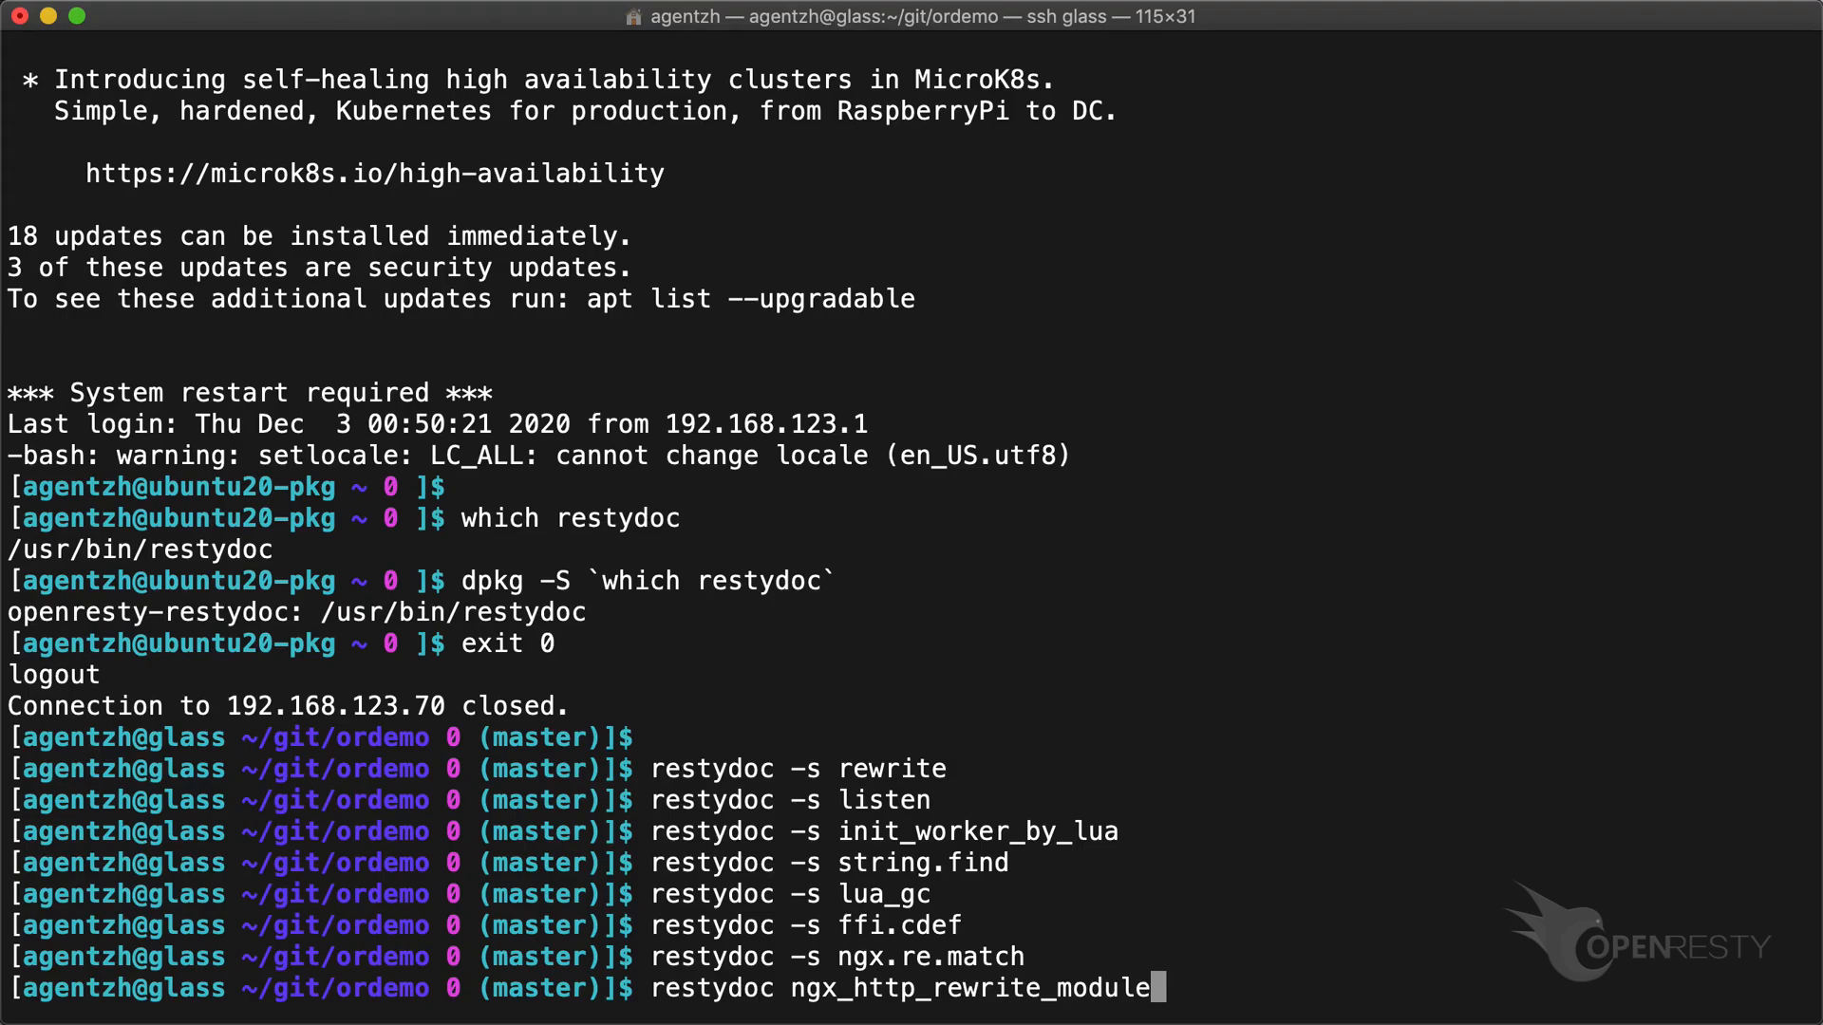
{"action": "key", "text": "Return"}
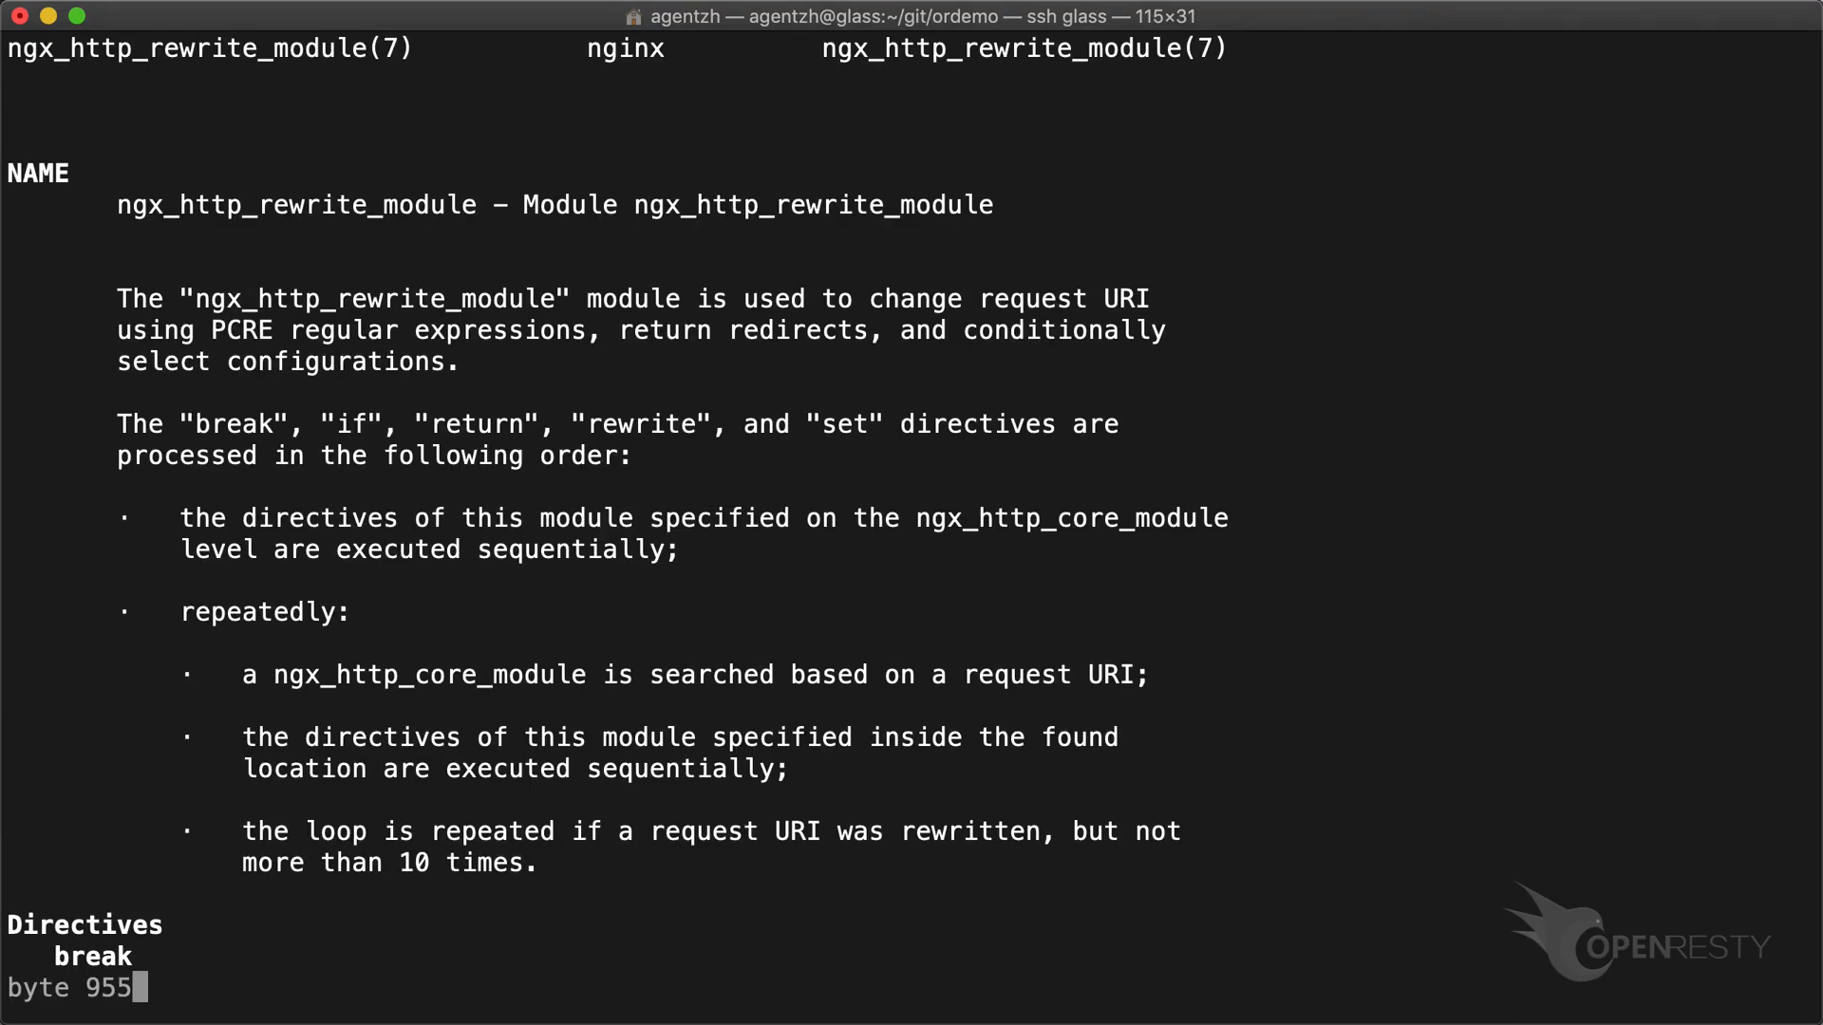
{"action": "scroll", "scroll_direction": "down", "scroll_amount": 3}
{"action": "type", "text": "rest"}
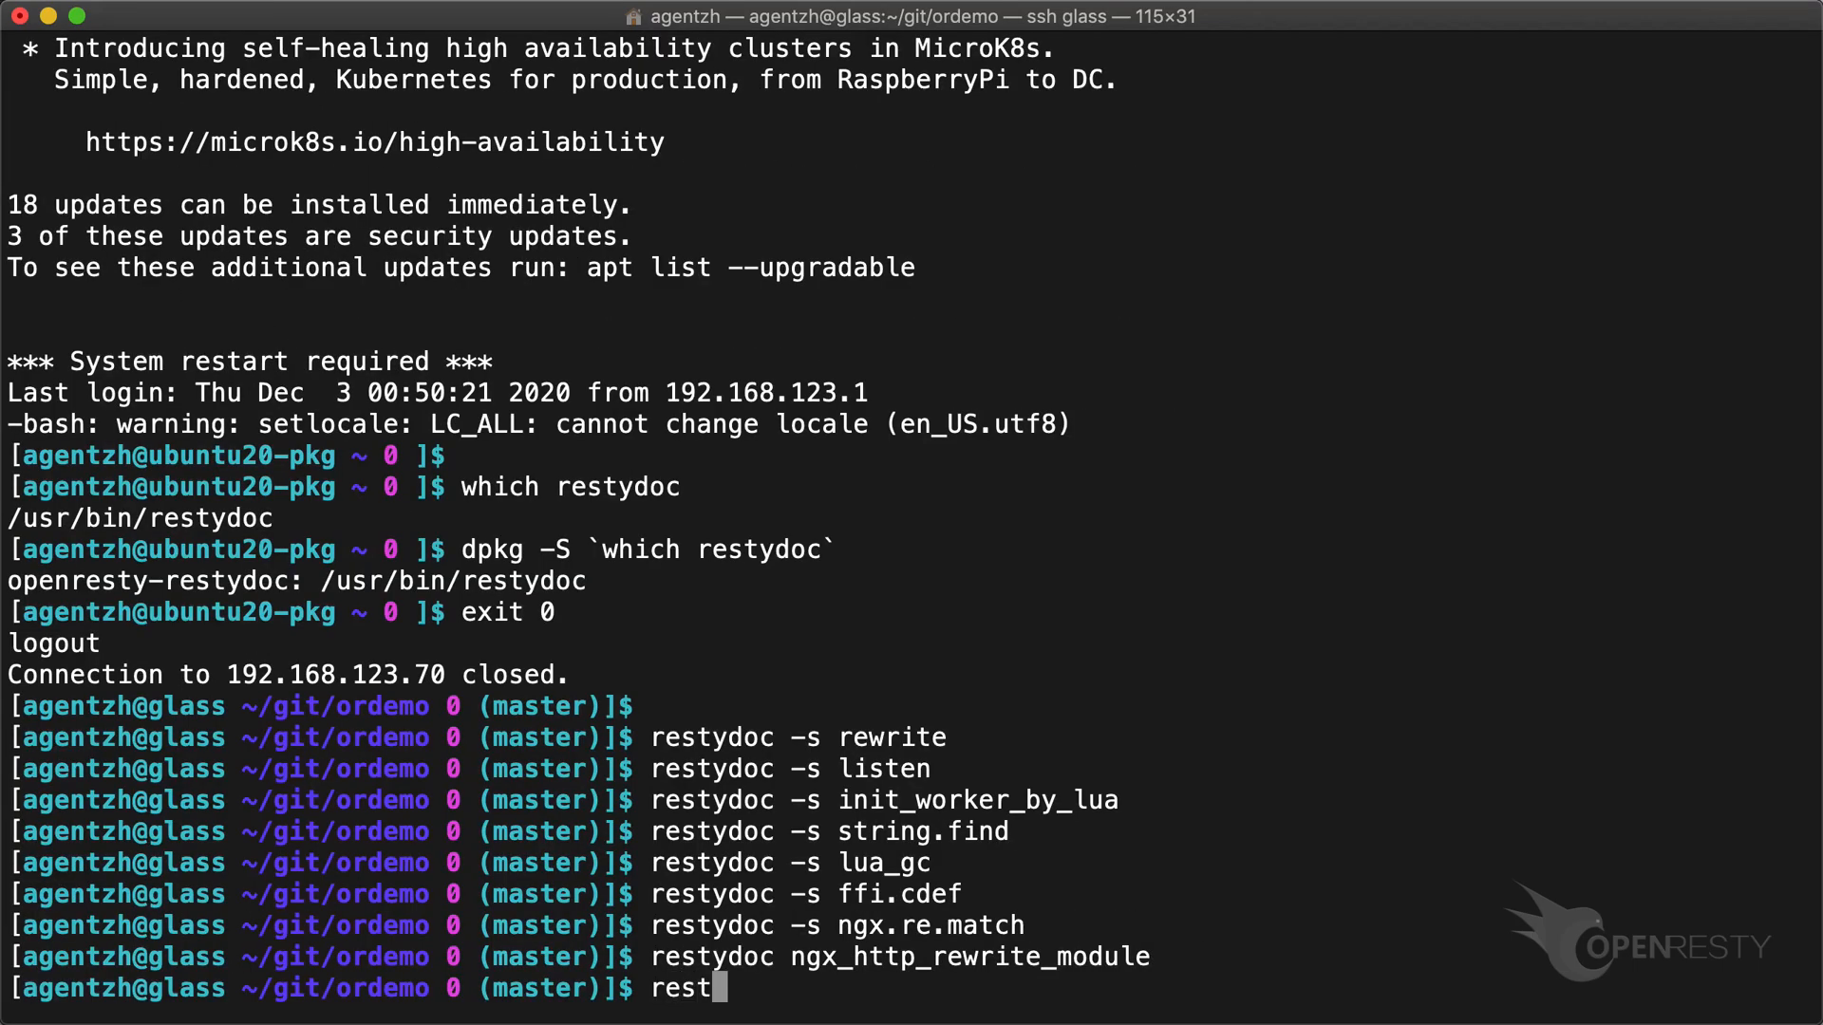
Browse the restydoc pages for resty.redis and lua-resty-lrucache.
{"action": "type", "text": "ydoc resty.red"}
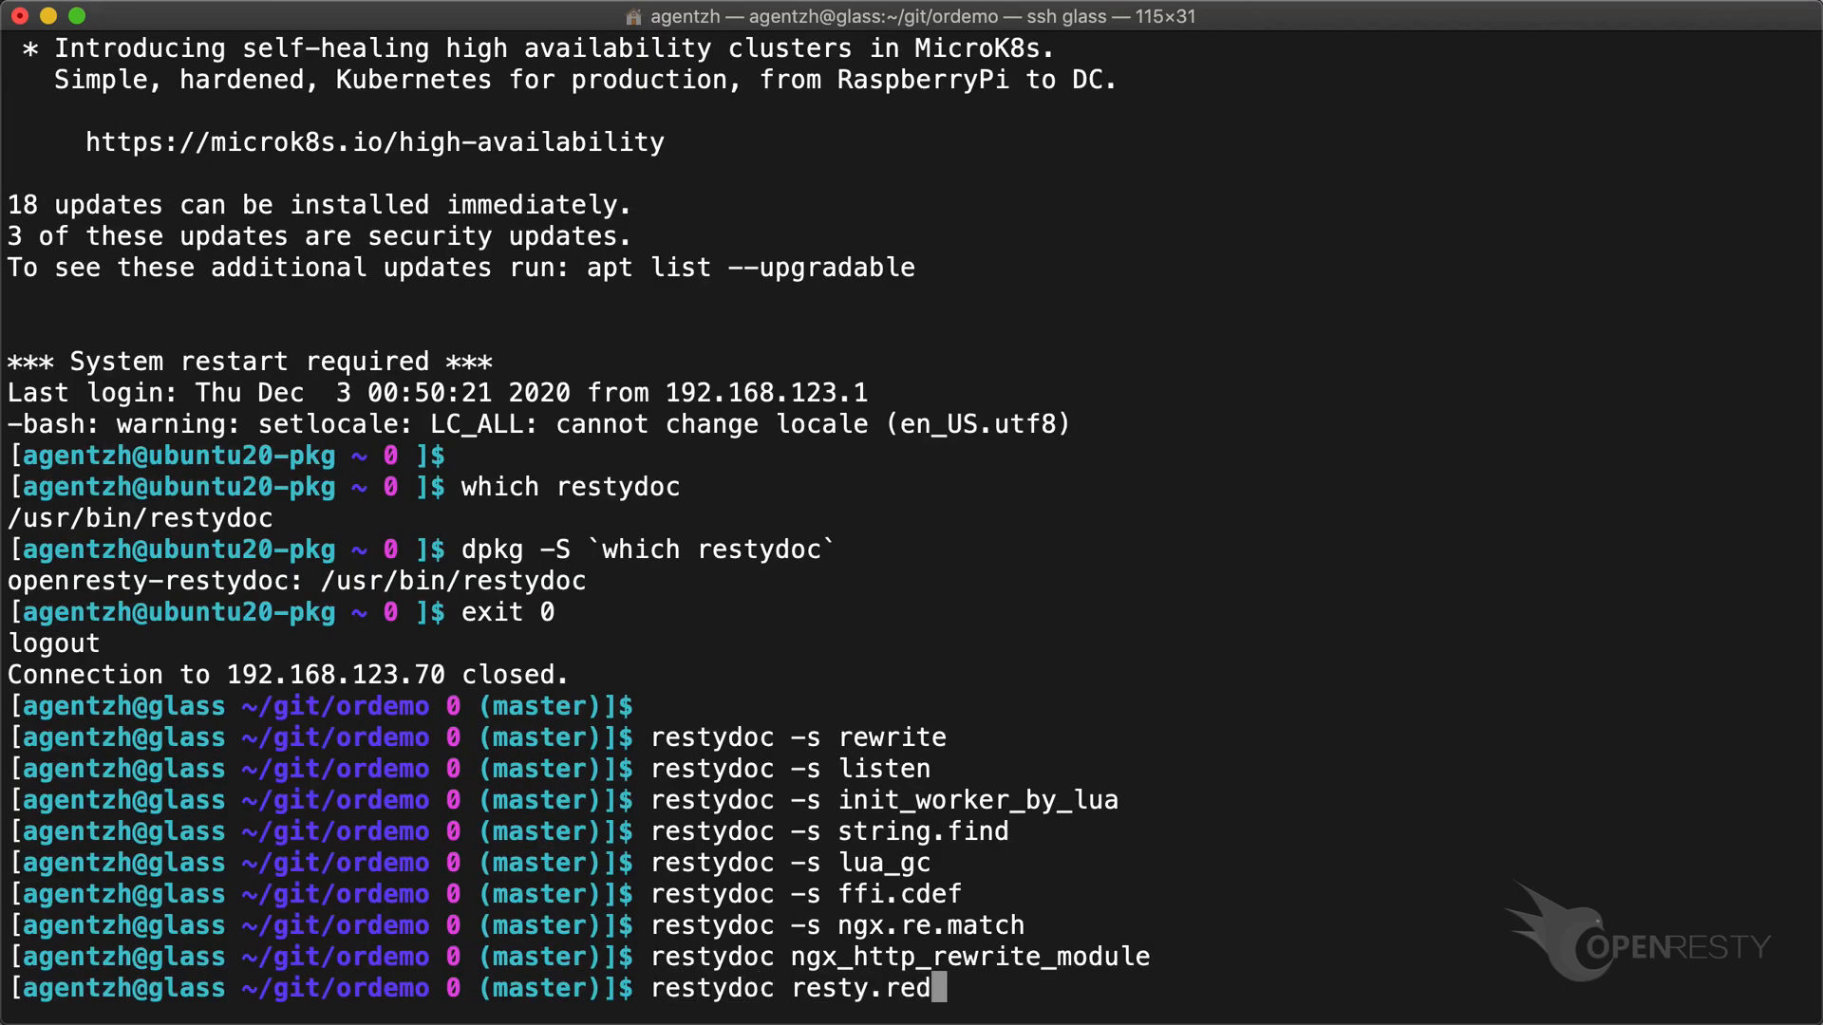
{"action": "key", "text": "Return"}
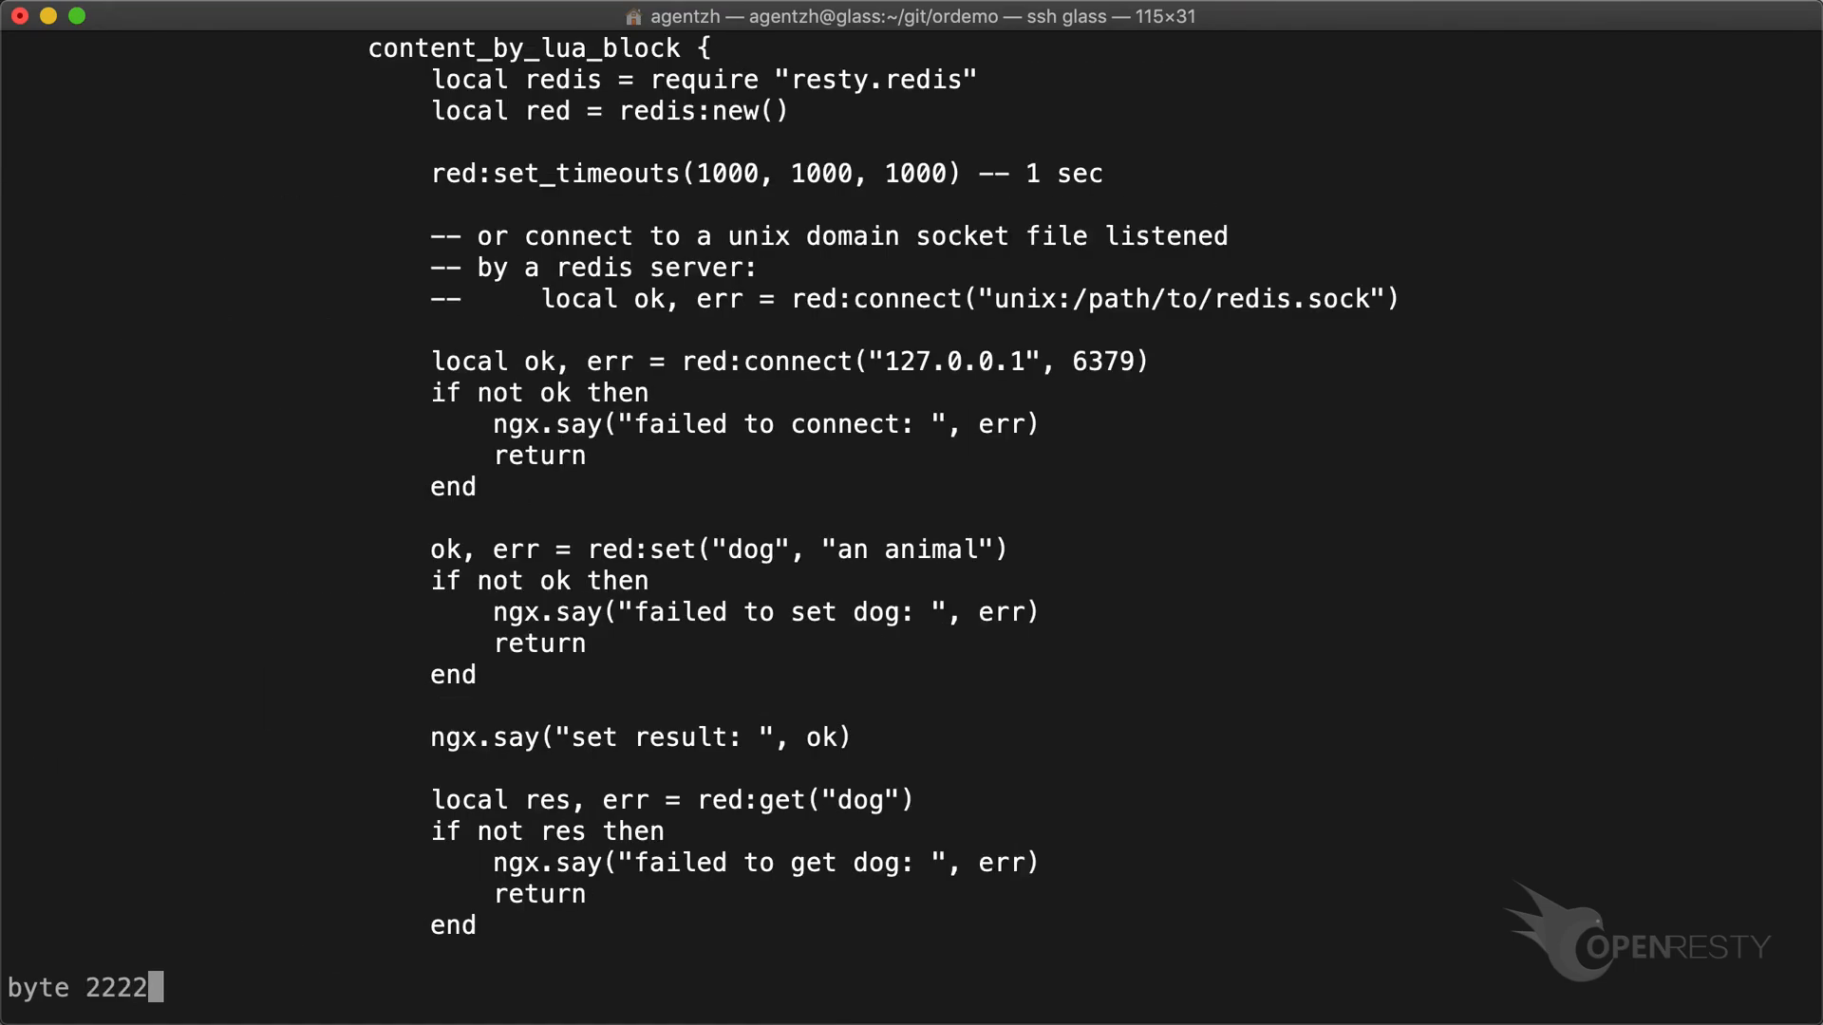
{"action": "scroll", "scroll_direction": "down", "scroll_amount": 3}
{"action": "type", "text": "restydoc lua-resty-"}
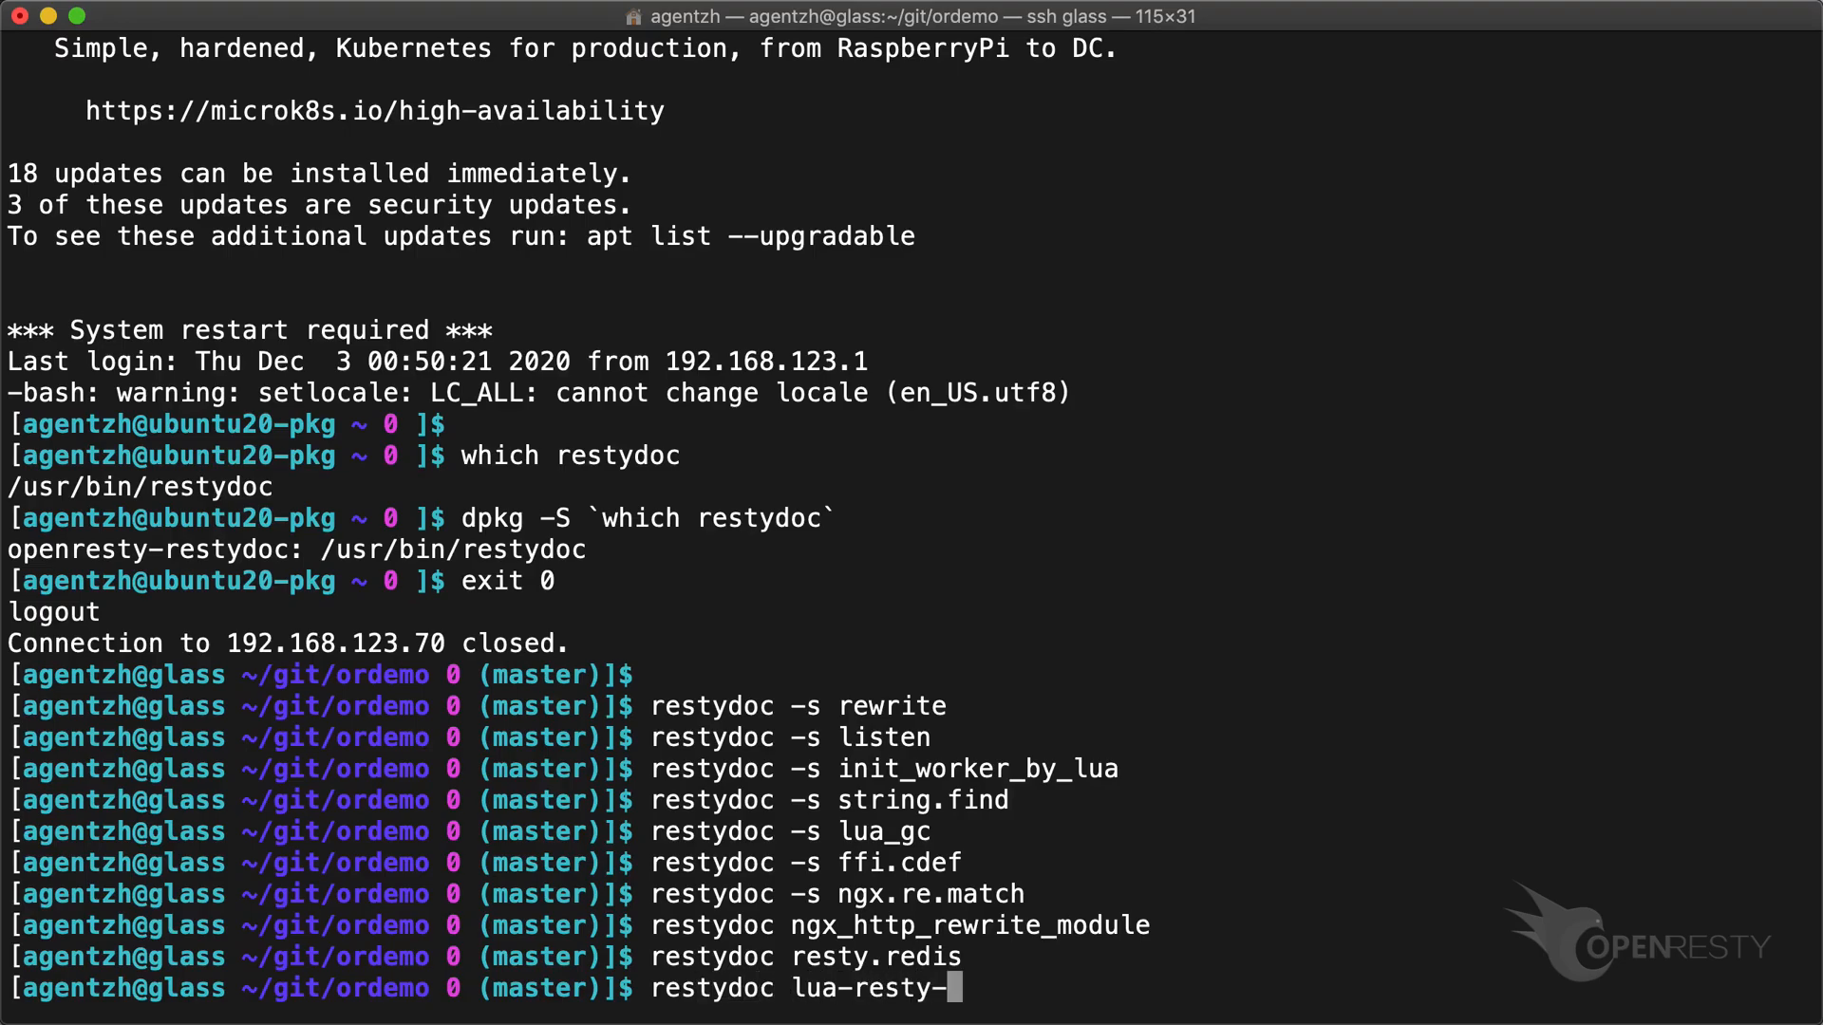
{"action": "type", "text": "lrucache"}
{"action": "type", "text": "restydoc -h"}
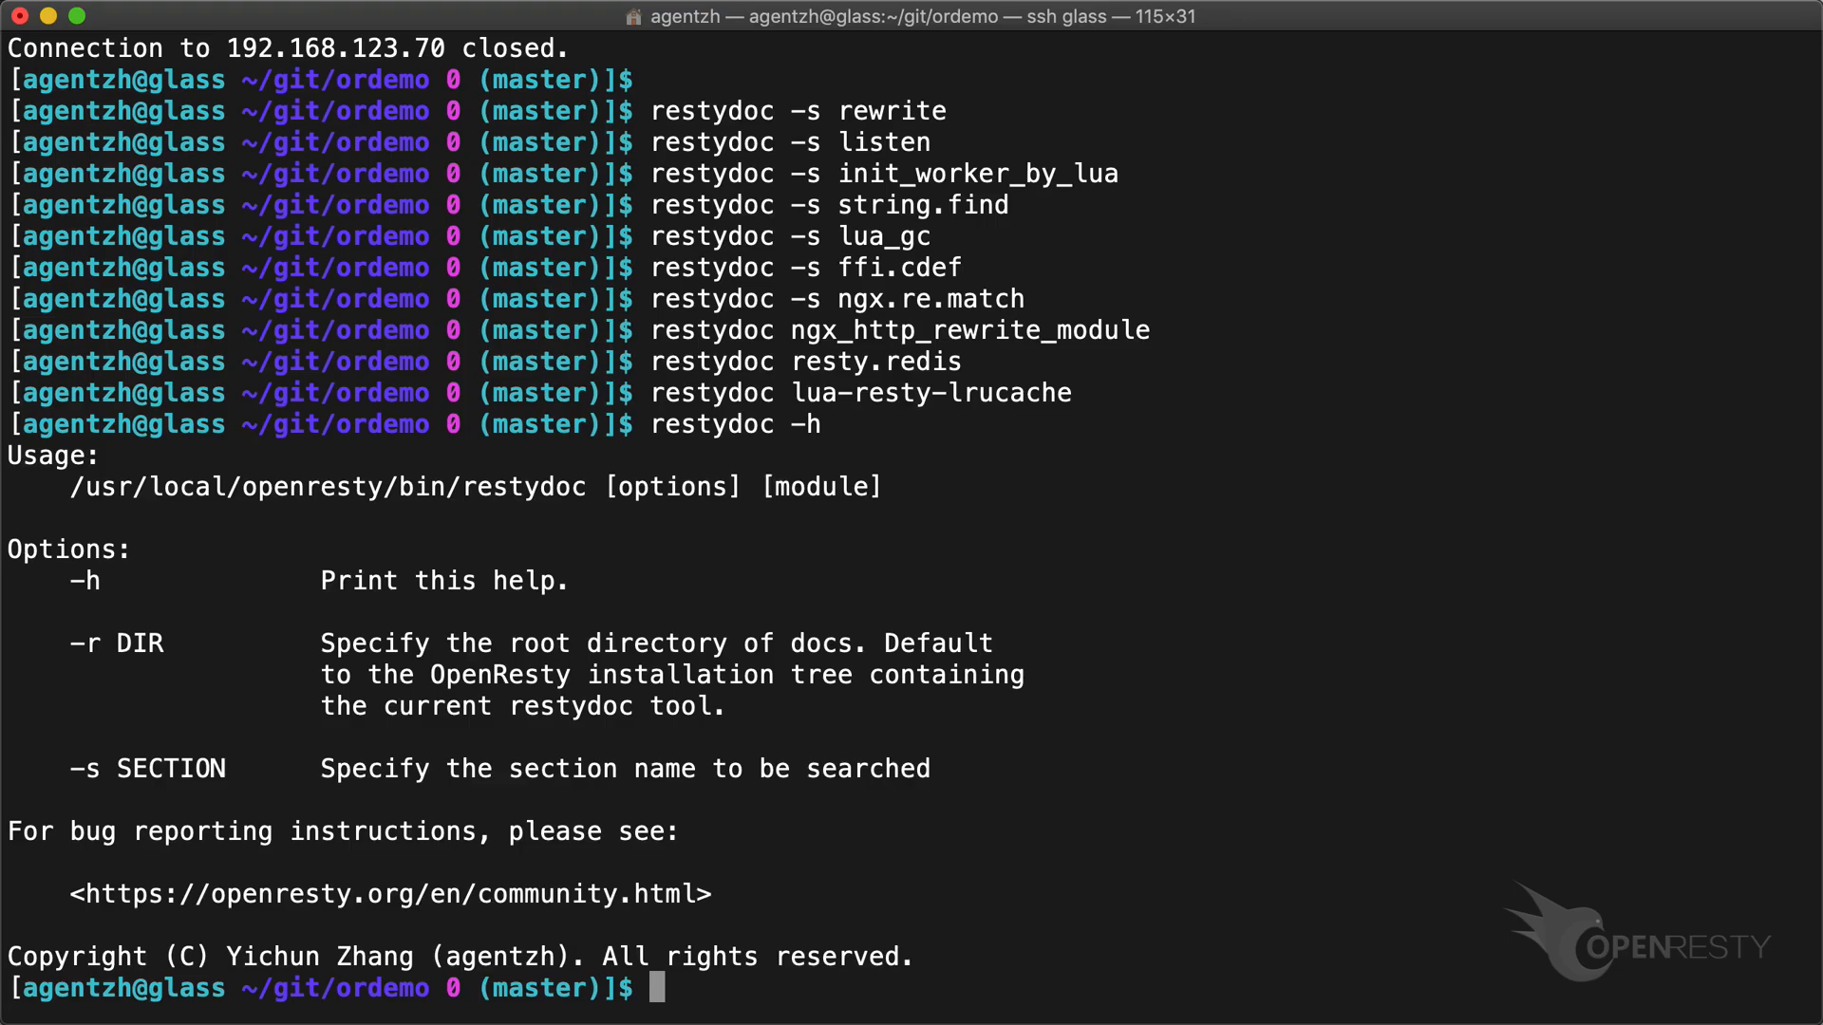
Show restydoc -h usage help, then hit SUBSCRIBE on the OpenResty YouTube video.
{"action": "key", "text": "Return"}
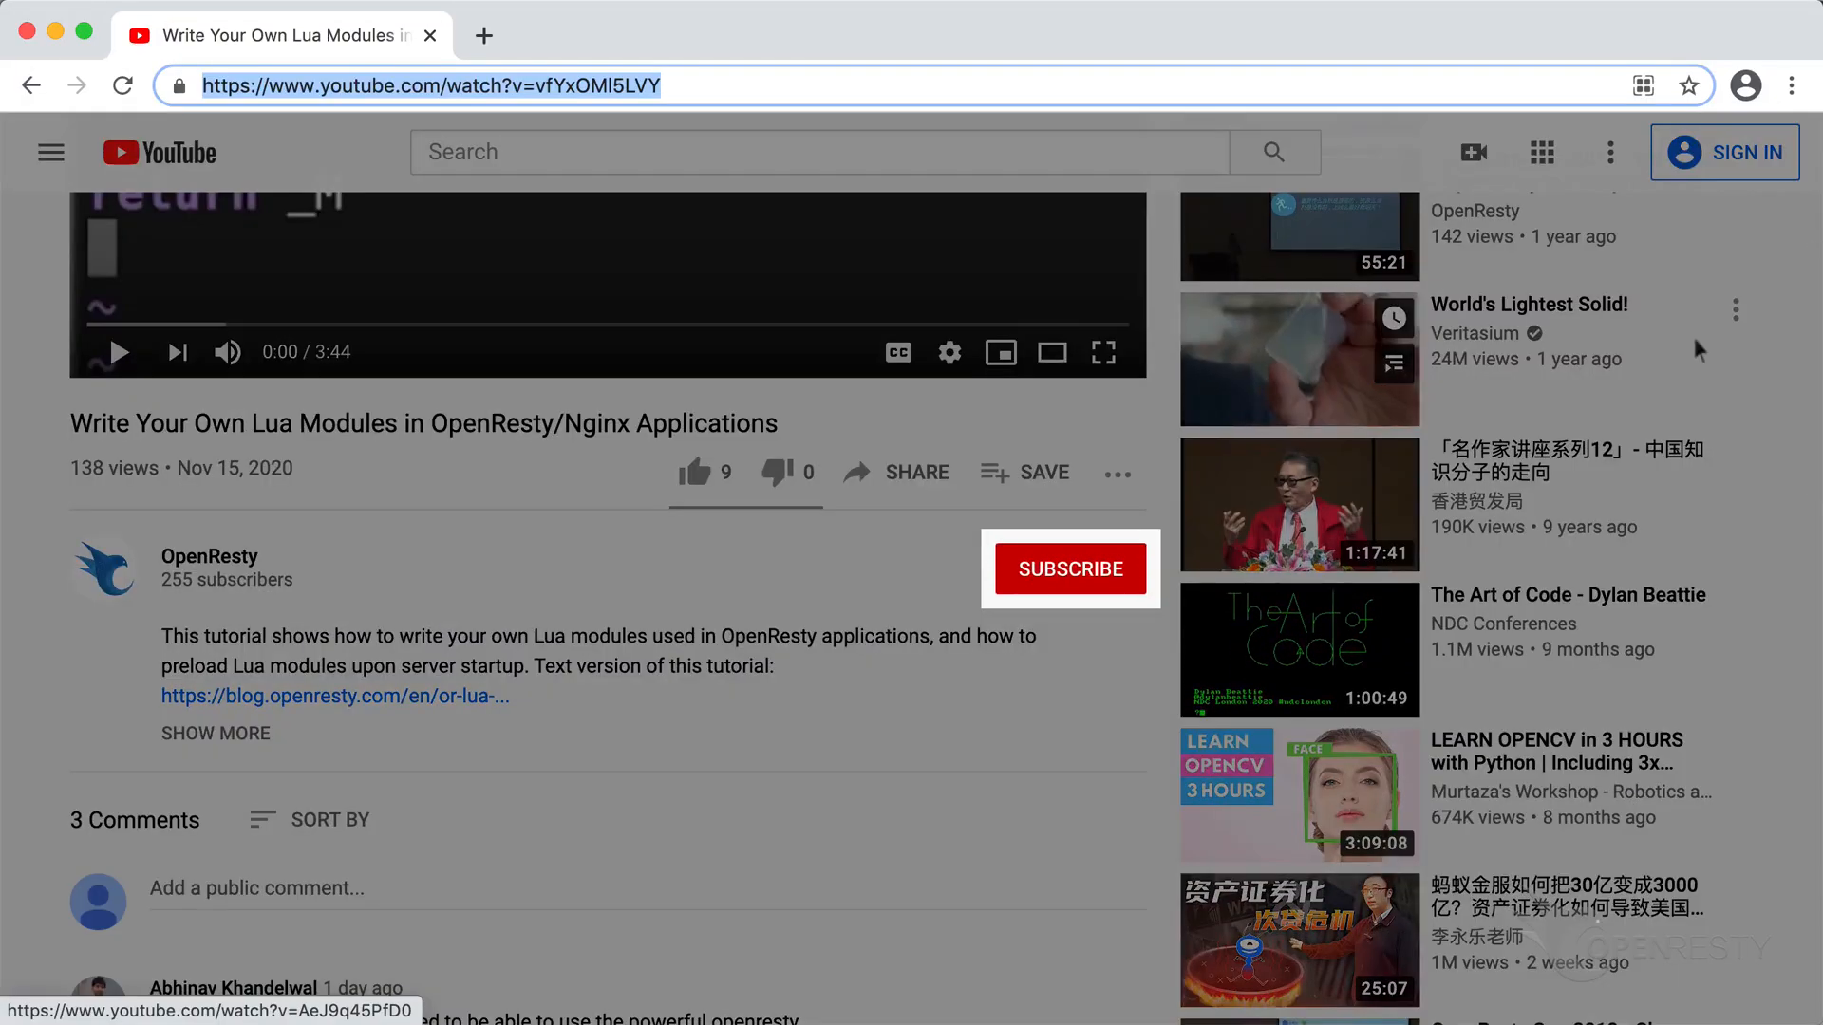
{"action": "left_click", "coordinate": [1068, 569]}
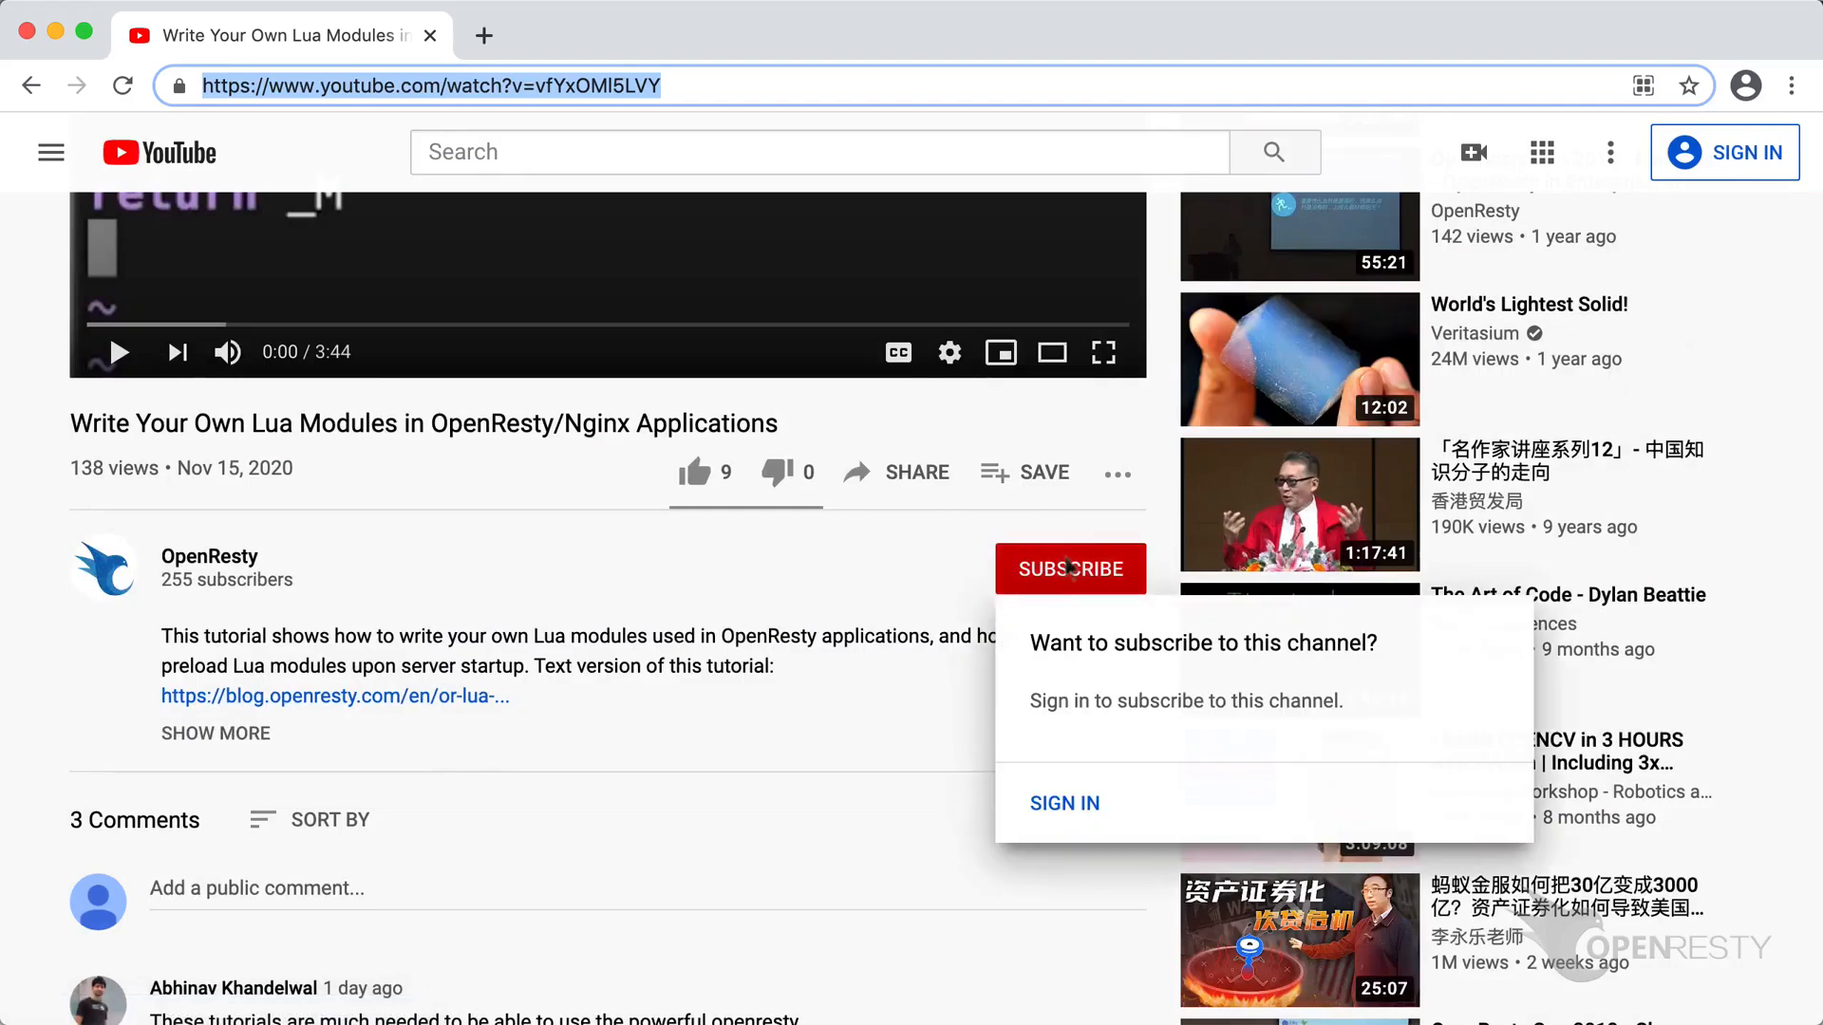